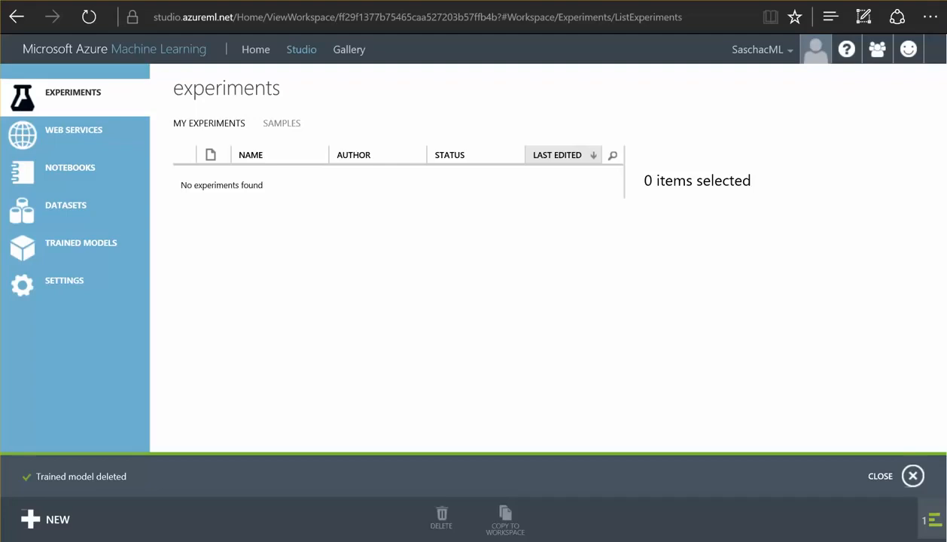
{"action": "mouse_move", "coordinate": [316, 401]}
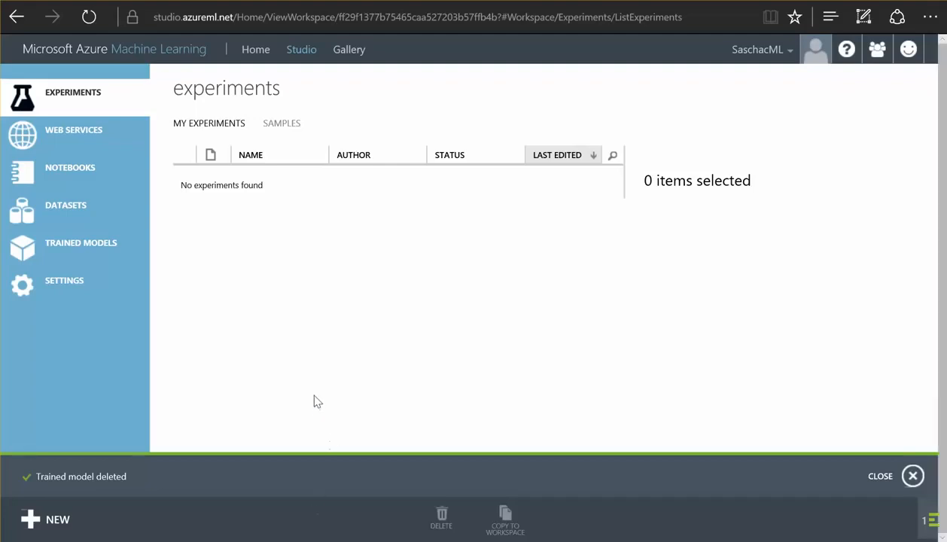
{"action": "mouse_move", "coordinate": [300, 314]}
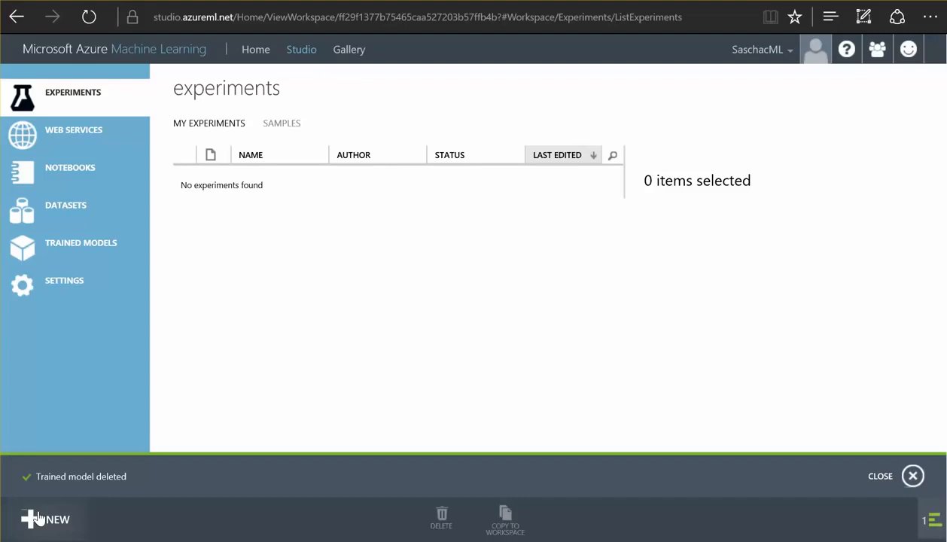
- Create a blank experiment titled 'Experiment created on 2/17/2016' from the NEW menu
{"action": "left_click", "coordinate": [45, 519]}
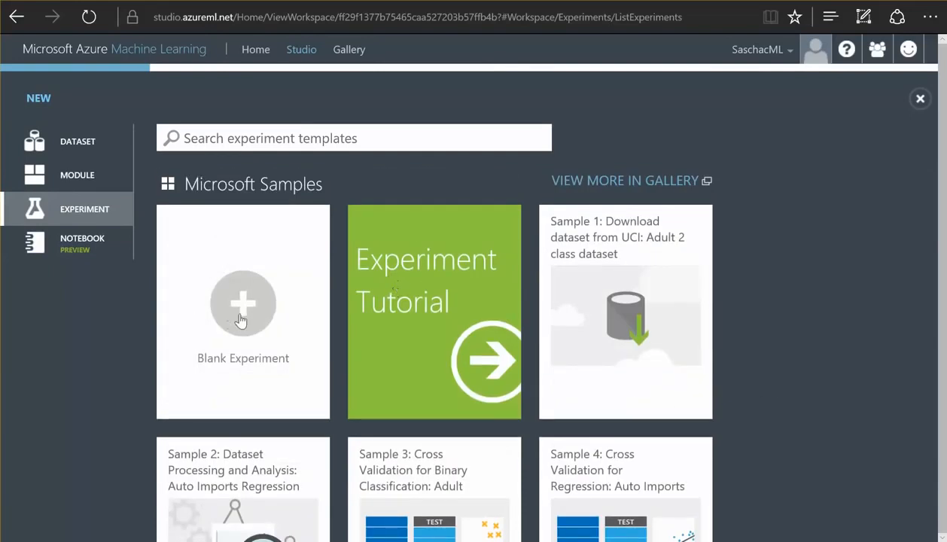
{"action": "left_click", "coordinate": [242, 311]}
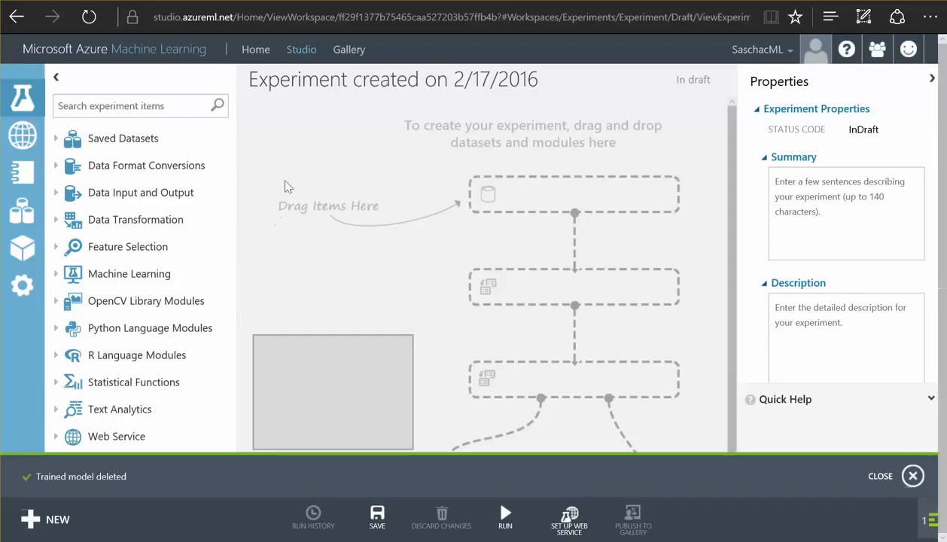
- Replace the default experiment title with 'Income Experiment'
{"action": "triple_click", "coordinate": [392, 79]}
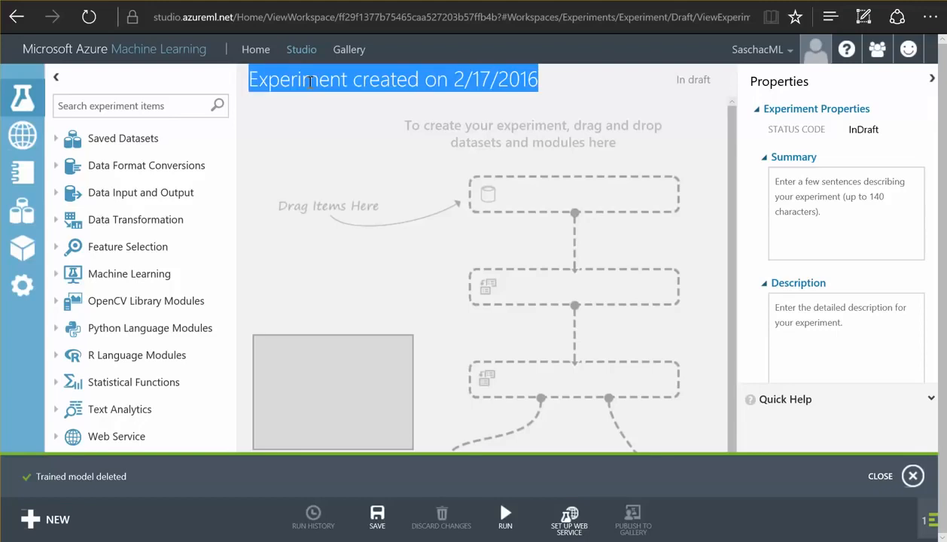
{"action": "type", "text": "Income"}
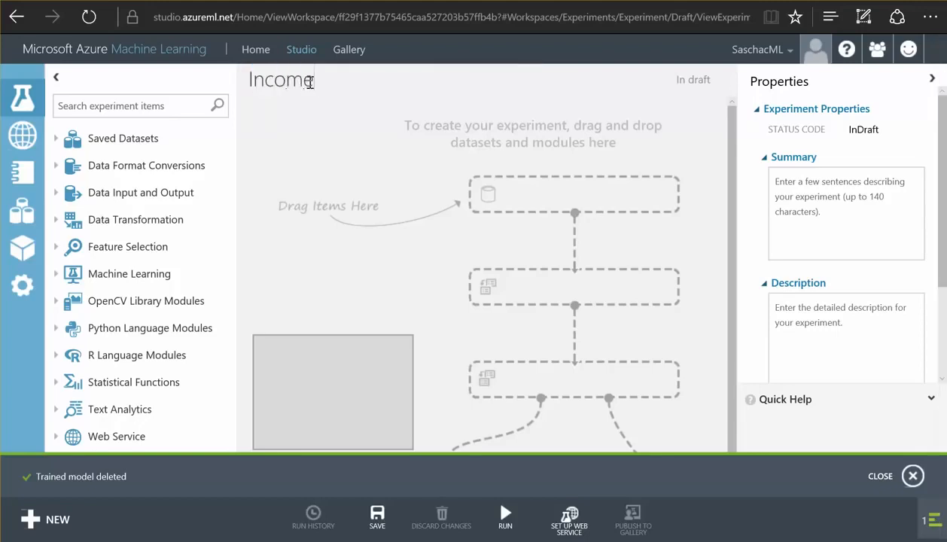
{"action": "type", "text": "E"}
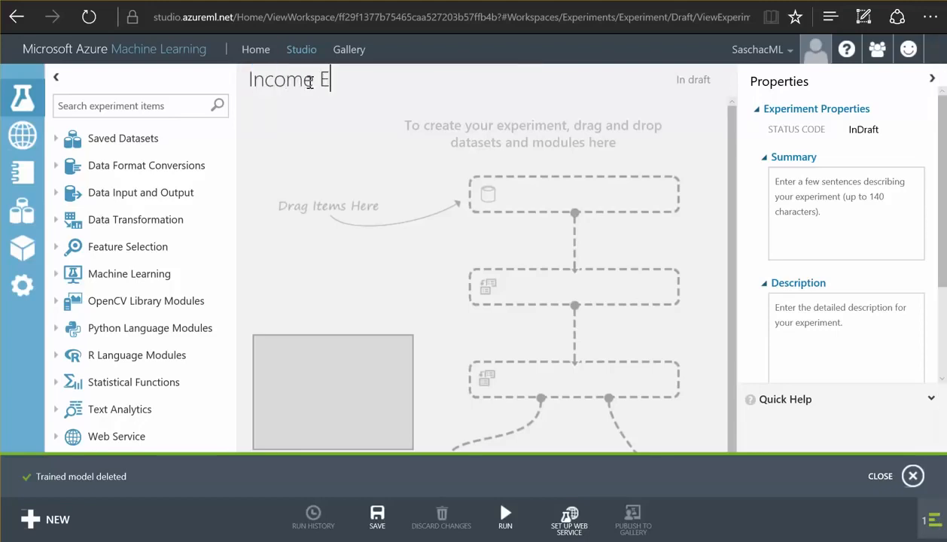
{"action": "type", "text": "xperiment"}
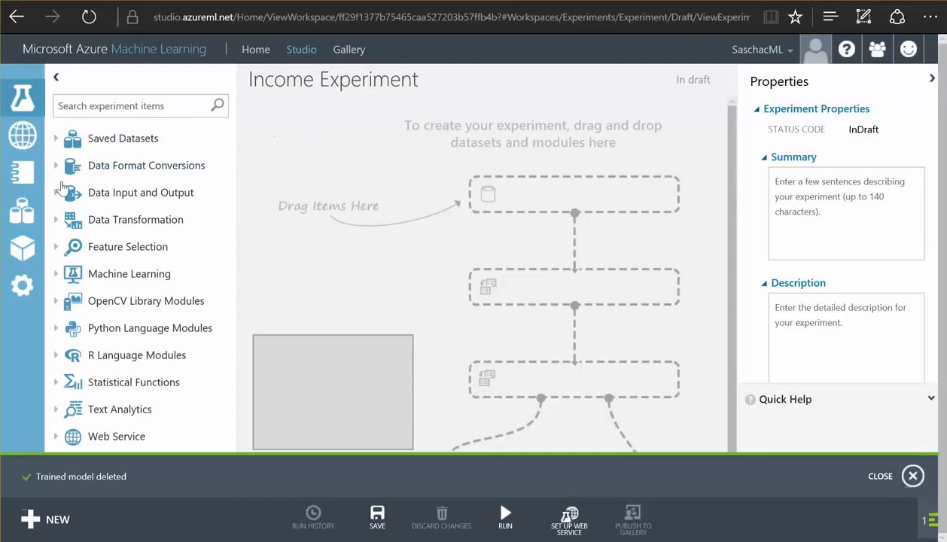
{"action": "left_click", "coordinate": [141, 192]}
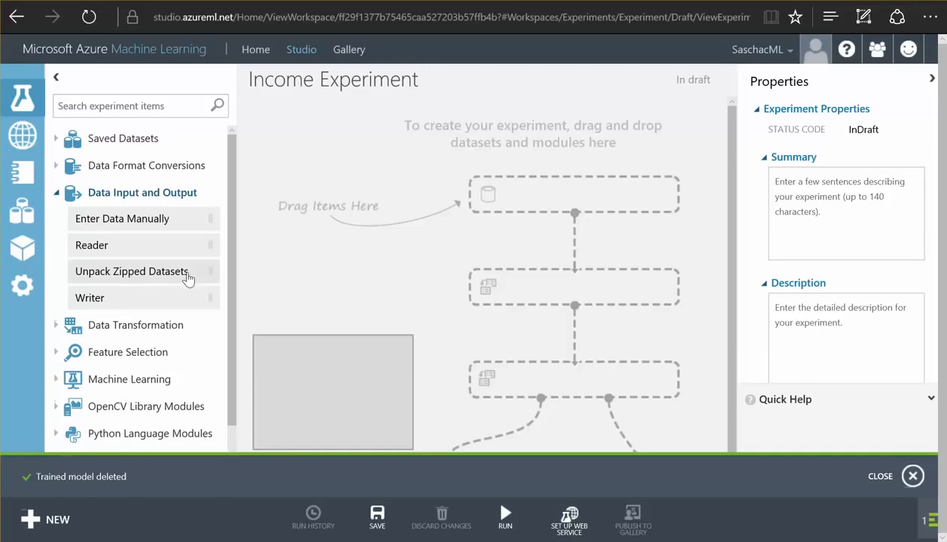
{"action": "left_click_drag", "start_coordinate": [91, 244], "coordinate": [548, 196]}
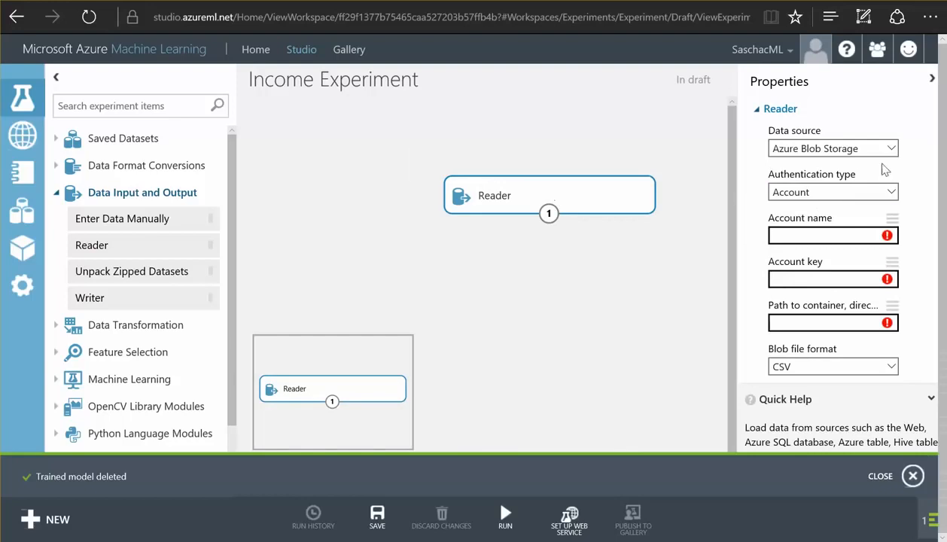
{"action": "left_click", "coordinate": [833, 148]}
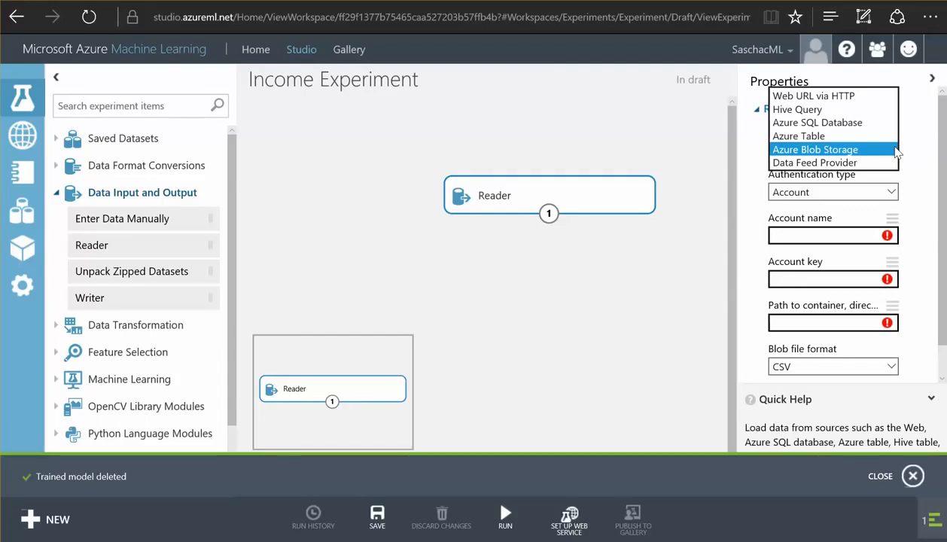
{"action": "mouse_move", "coordinate": [469, 138]}
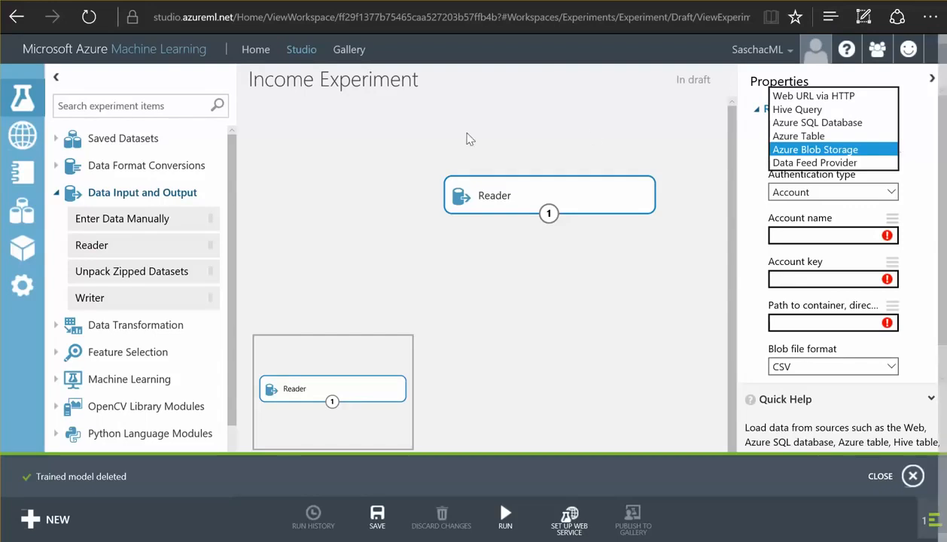
{"action": "right_click", "coordinate": [550, 195]}
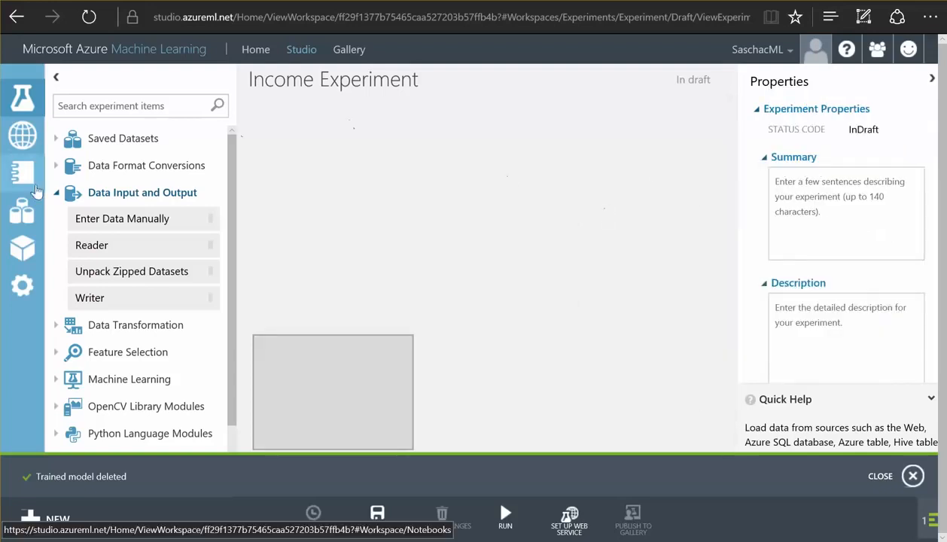
- Preview the Adult Census Income sample dataset (32,561 rows, 15 columns) with age statistics
{"action": "left_click", "coordinate": [56, 192]}
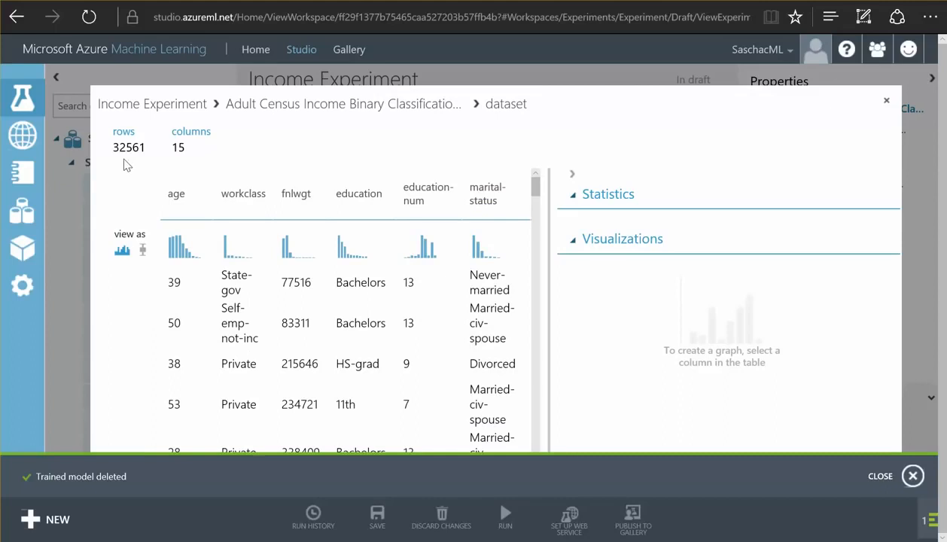
{"action": "mouse_move", "coordinate": [115, 181]}
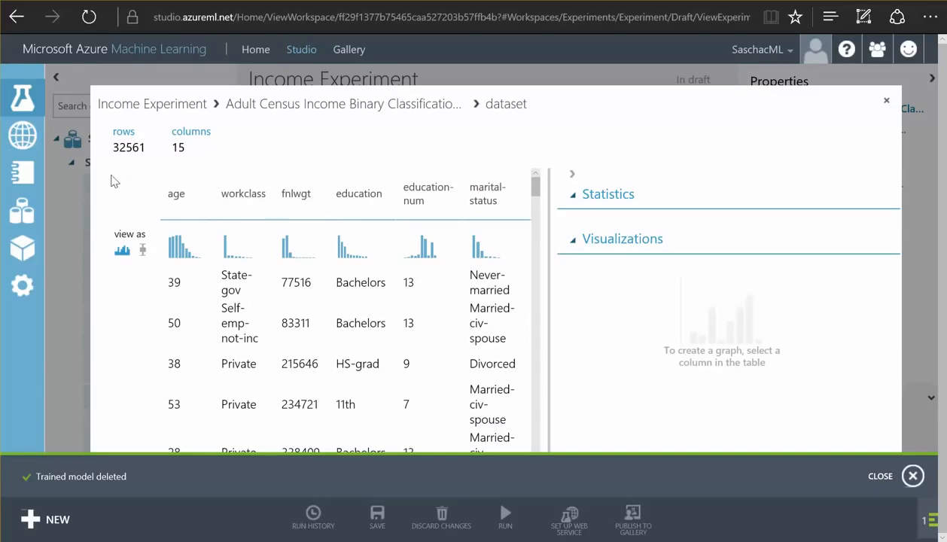
{"action": "mouse_move", "coordinate": [700, 139]}
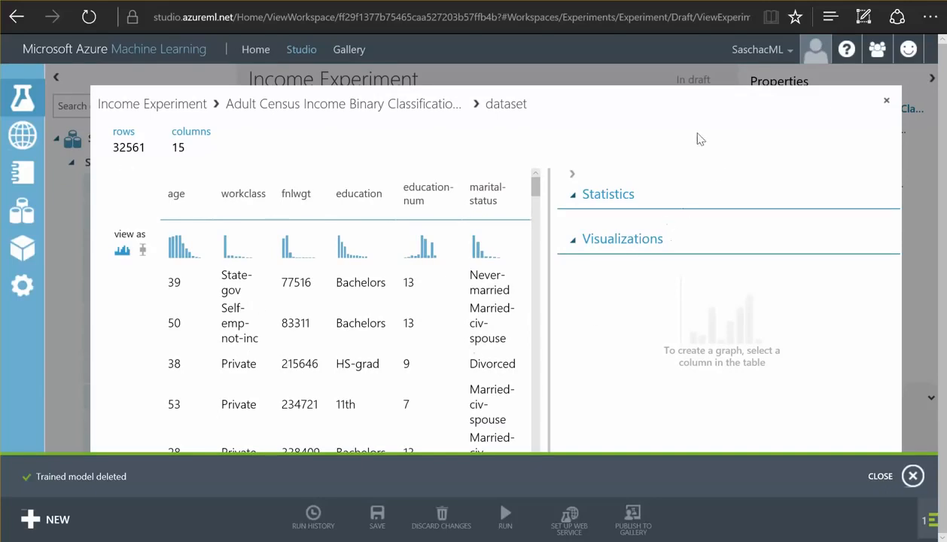
{"action": "mouse_move", "coordinate": [941, 290]}
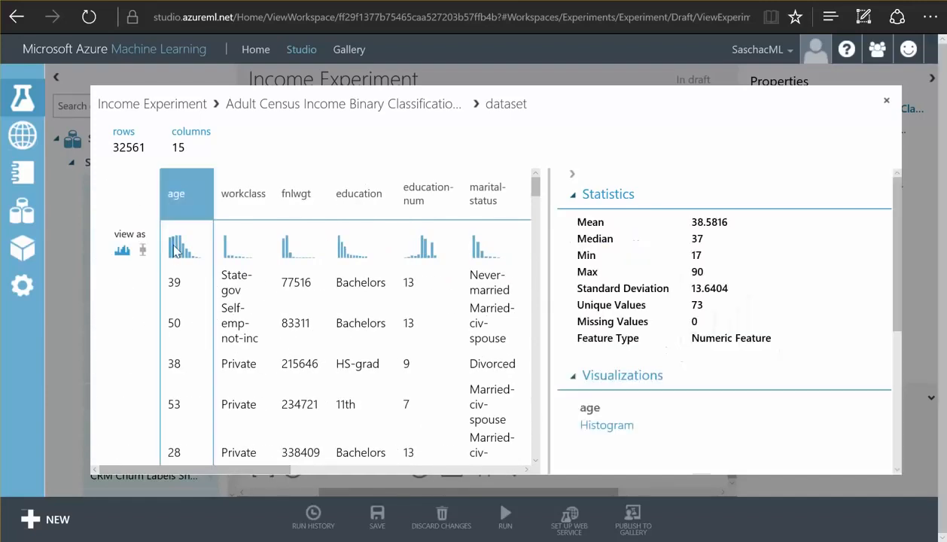
- Chart the age histogram, then the income histogram showing mostly <=50K records
{"action": "left_click", "coordinate": [607, 425]}
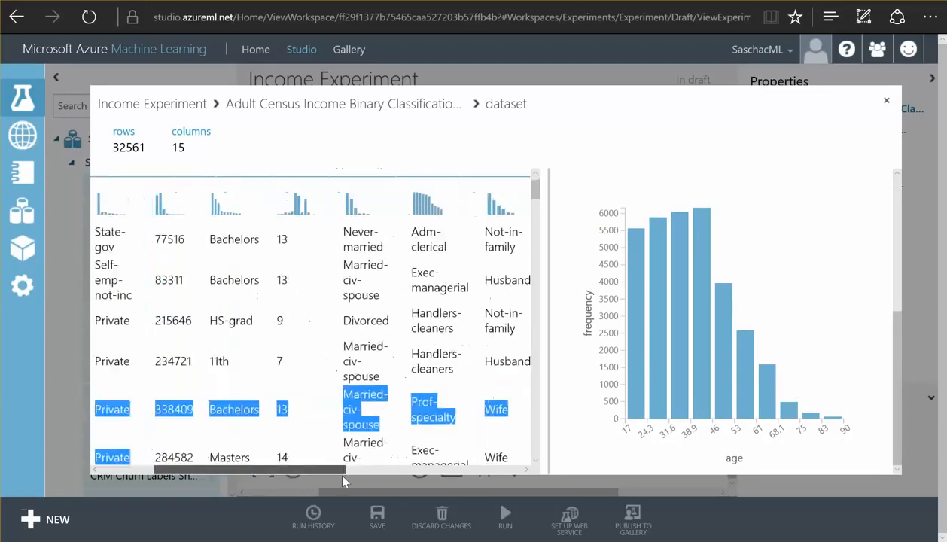
{"action": "scroll", "scroll_direction": "right", "scroll_amount": 3}
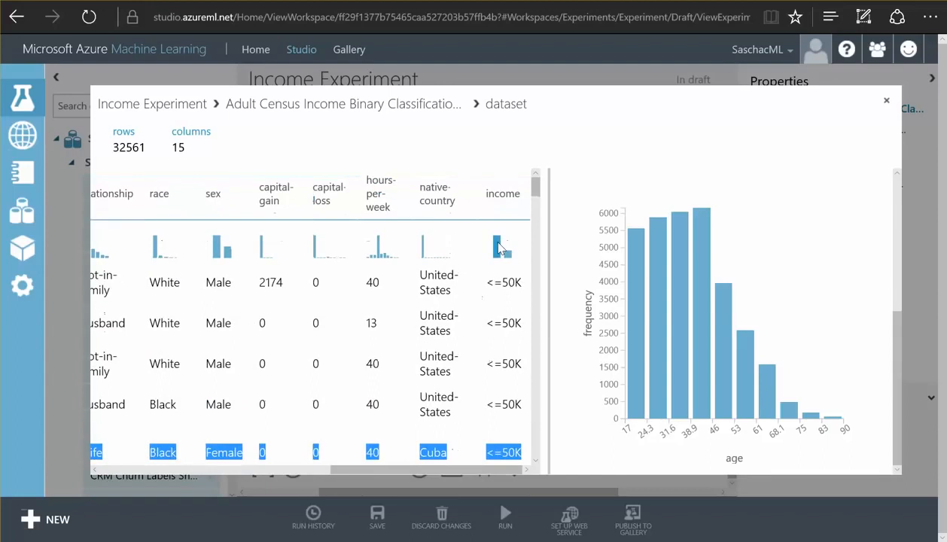
{"action": "left_click", "coordinate": [502, 193]}
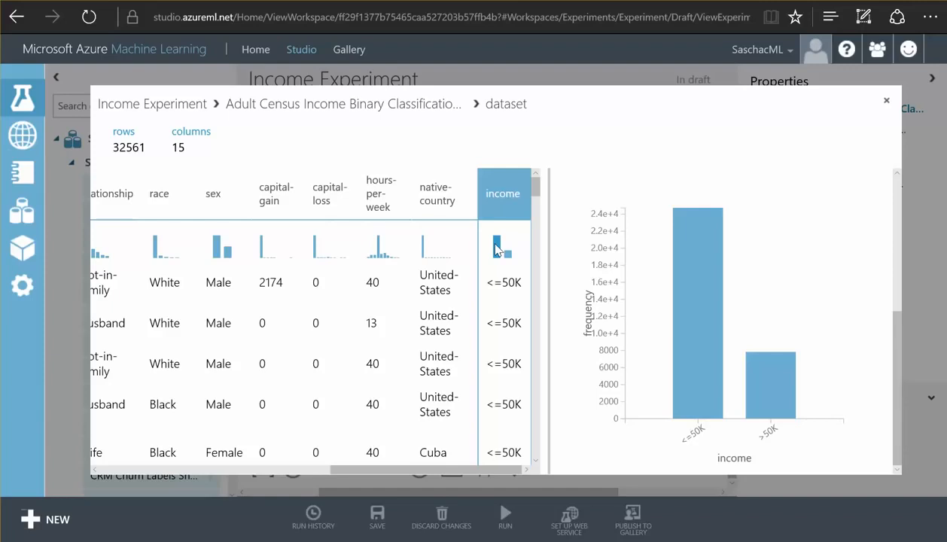
{"action": "mouse_move", "coordinate": [501, 241]}
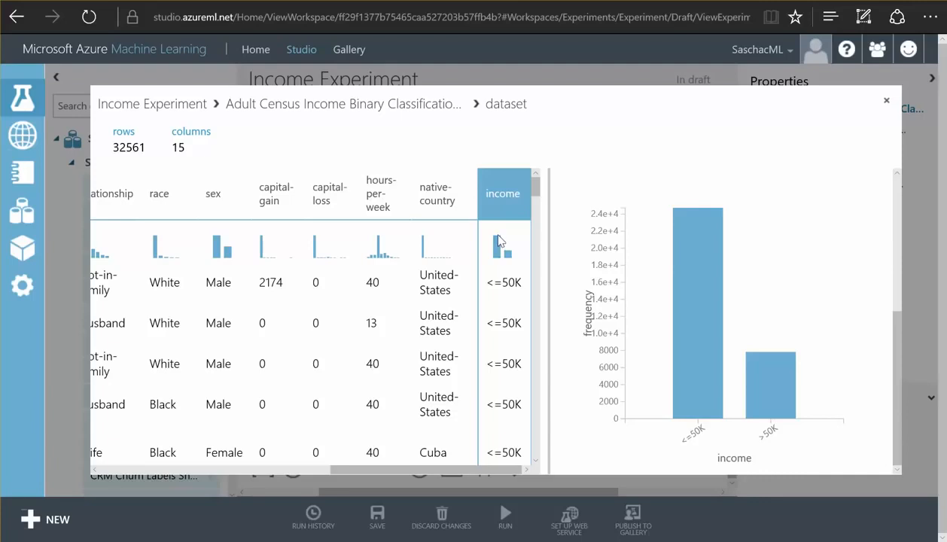
{"action": "mouse_move", "coordinate": [452, 499]}
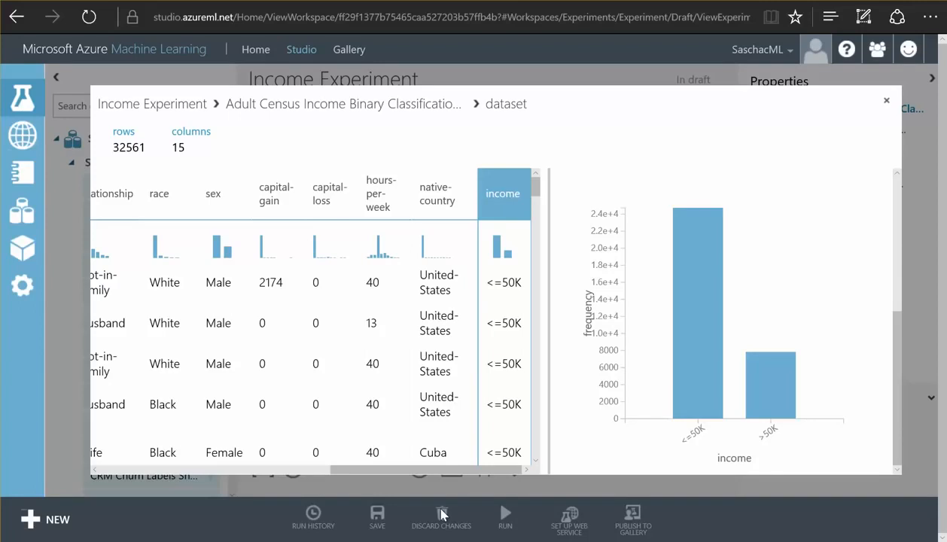
{"action": "mouse_move", "coordinate": [500, 412]}
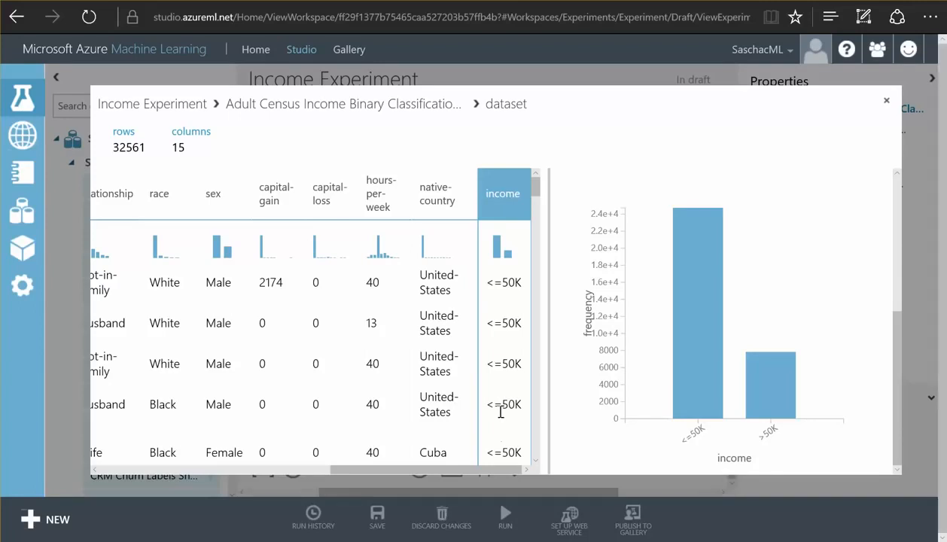
{"action": "mouse_move", "coordinate": [513, 338]}
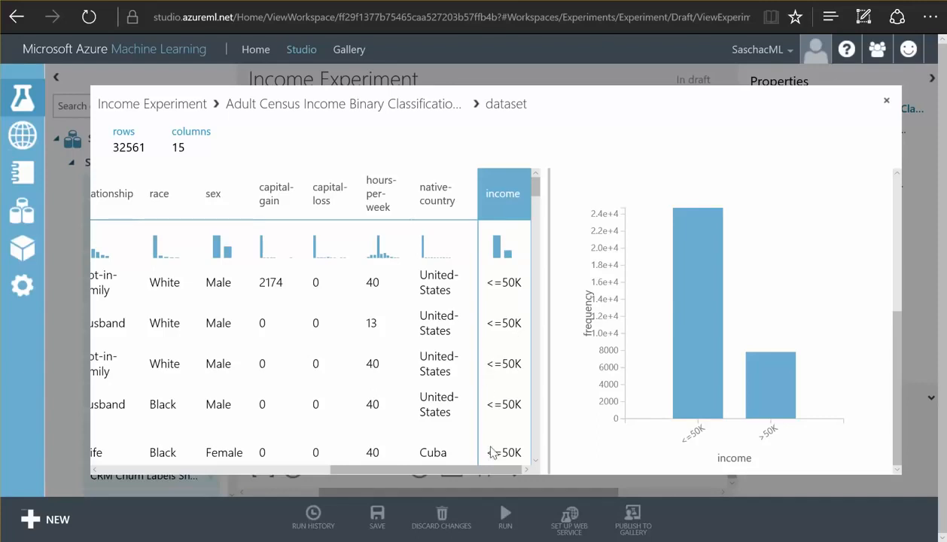
{"action": "mouse_move", "coordinate": [454, 475]}
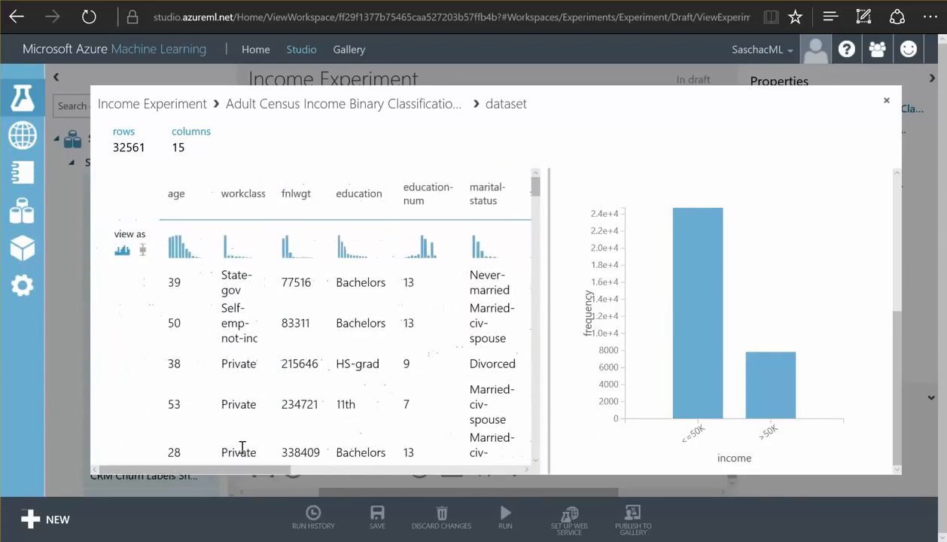
{"action": "mouse_move", "coordinate": [299, 470]}
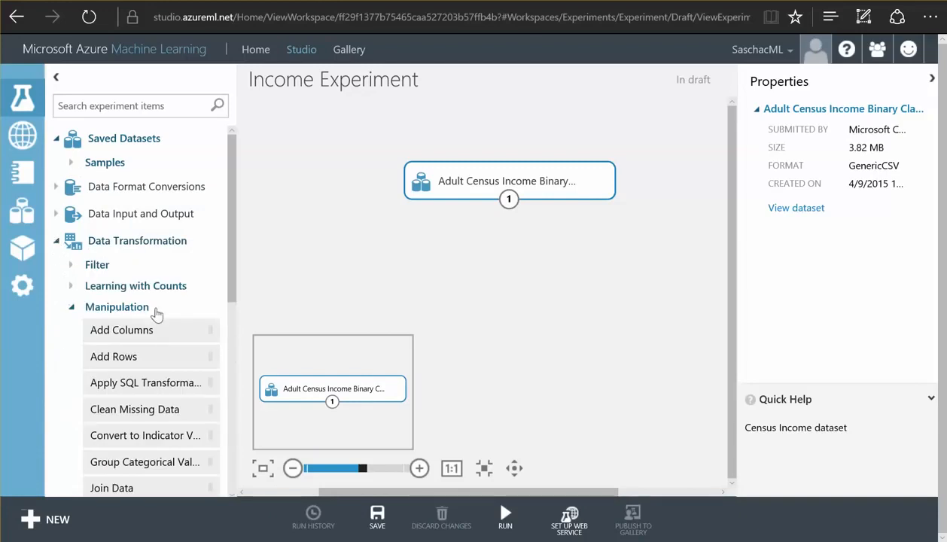
- Connect the Adult Census Income output to a Project Columns module and select it
{"action": "scroll", "scroll_direction": "down", "scroll_amount": 3}
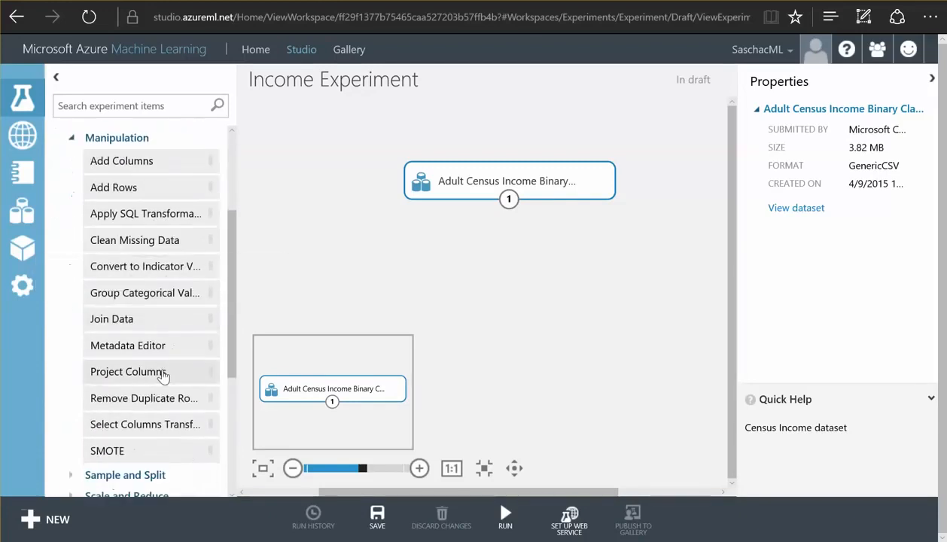
{"action": "left_click_drag", "start_coordinate": [128, 371], "coordinate": [547, 264]}
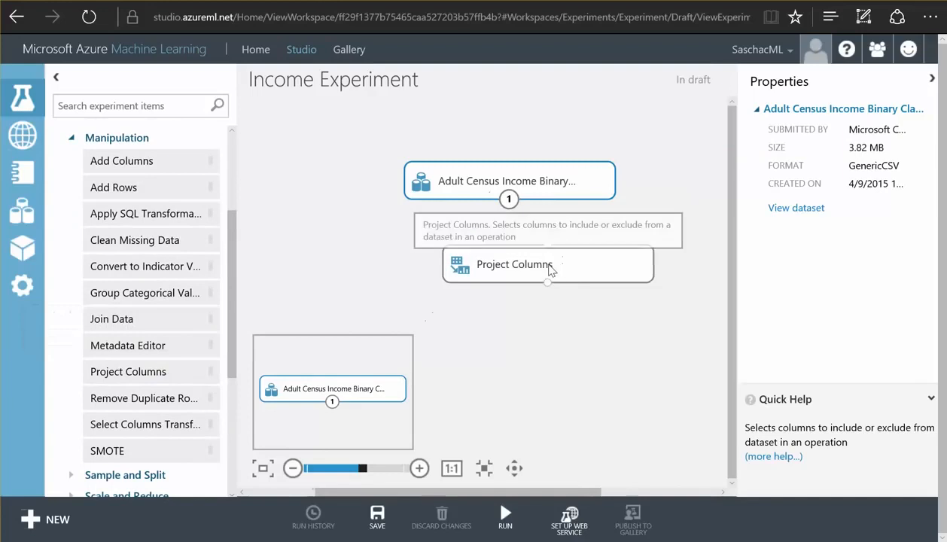
{"action": "left_click", "coordinate": [547, 263]}
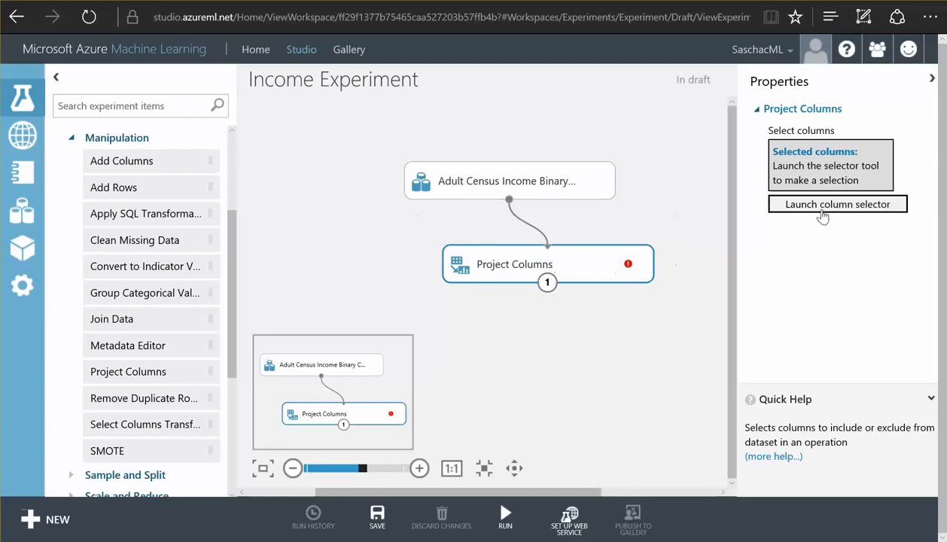
{"action": "left_click", "coordinate": [837, 204]}
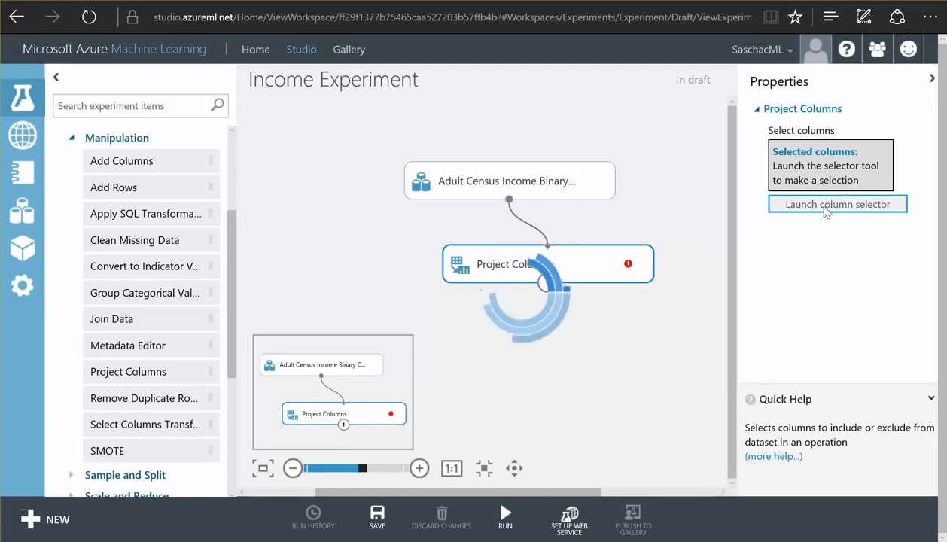
- Include columns age, education, marital-status, relationship, race, sex and income by name
{"action": "left_click", "coordinate": [836, 204]}
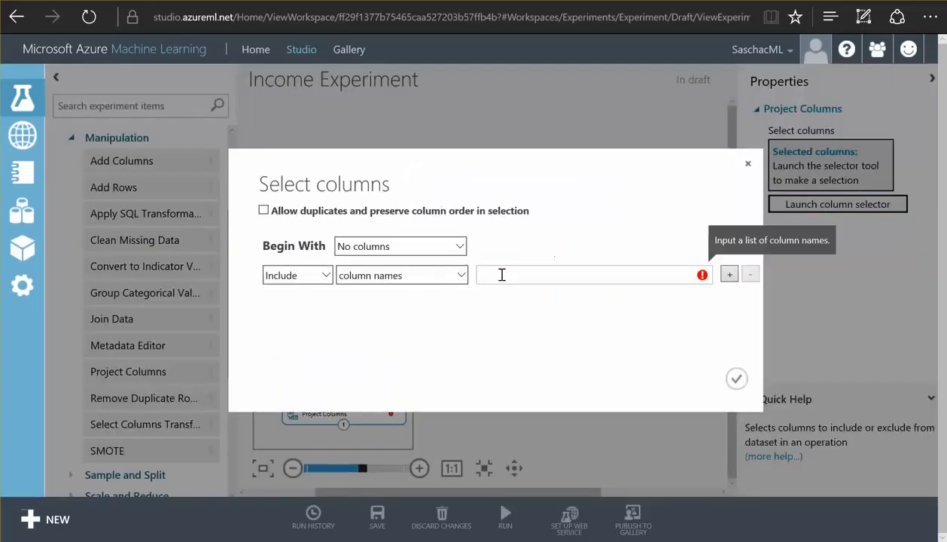
{"action": "left_click", "coordinate": [591, 274]}
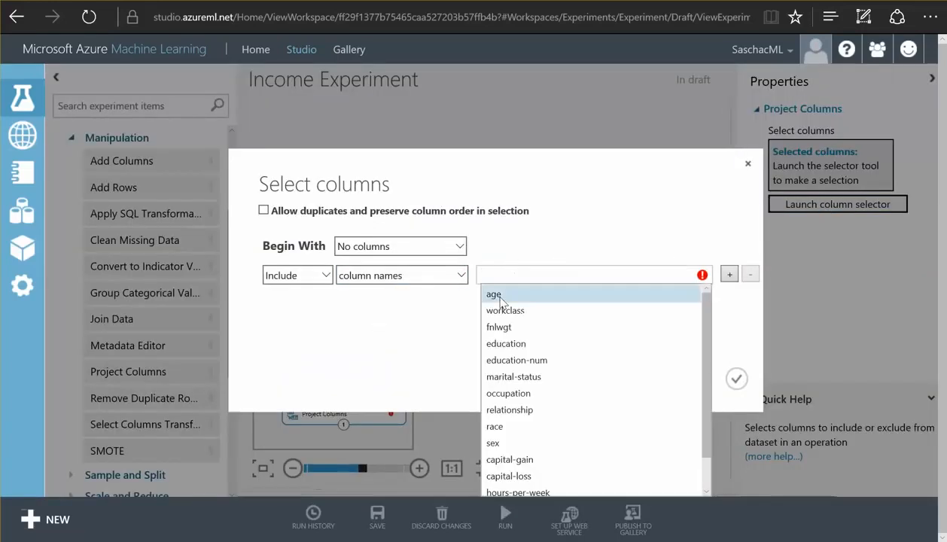
{"action": "left_click", "coordinate": [493, 294]}
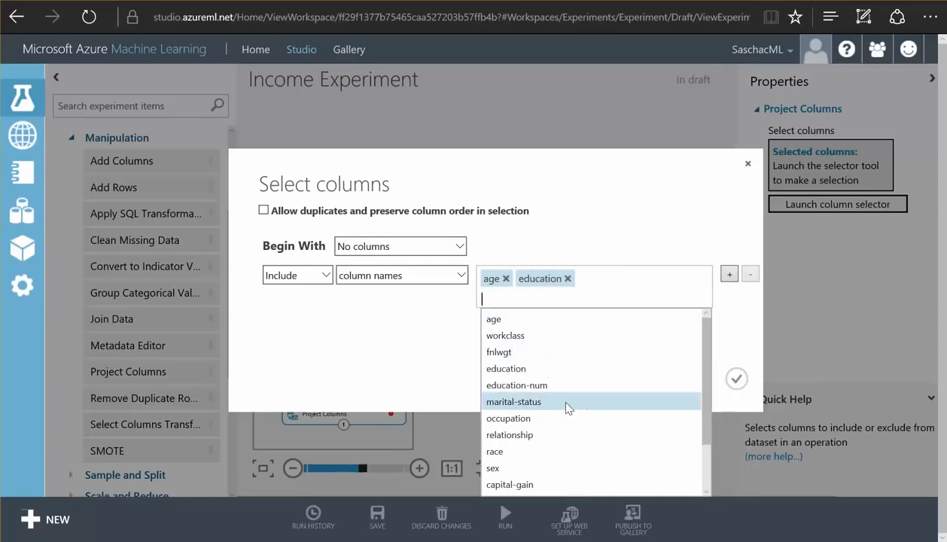
{"action": "left_click", "coordinate": [514, 402]}
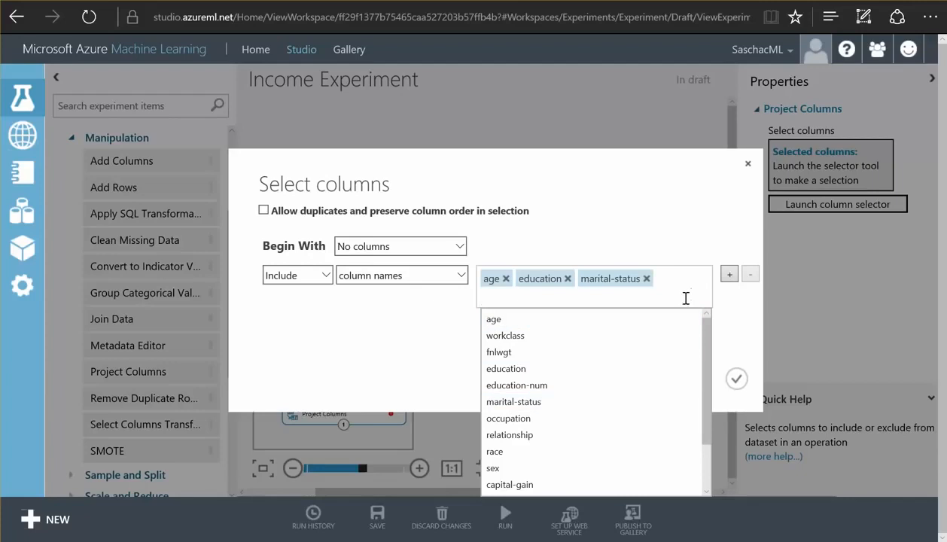
{"action": "left_click", "coordinate": [510, 434]}
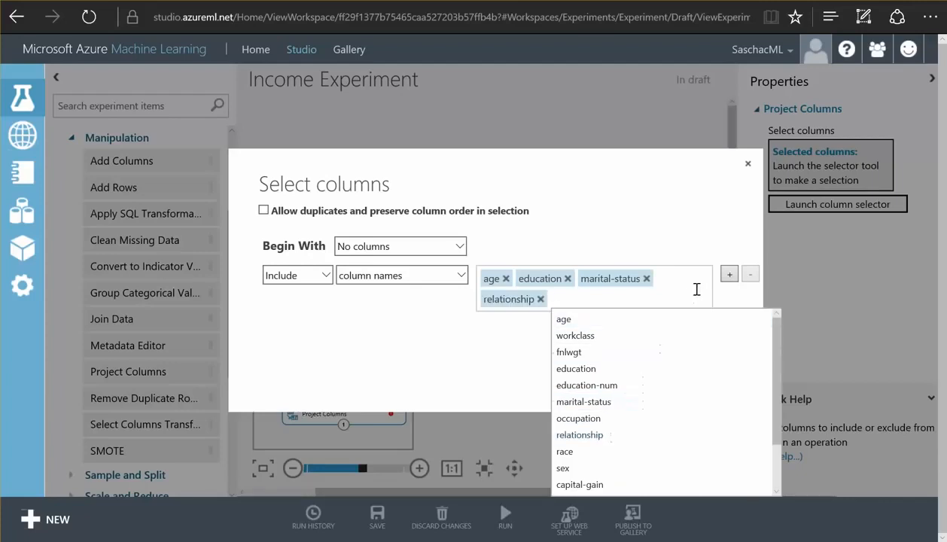
{"action": "left_click", "coordinate": [565, 451]}
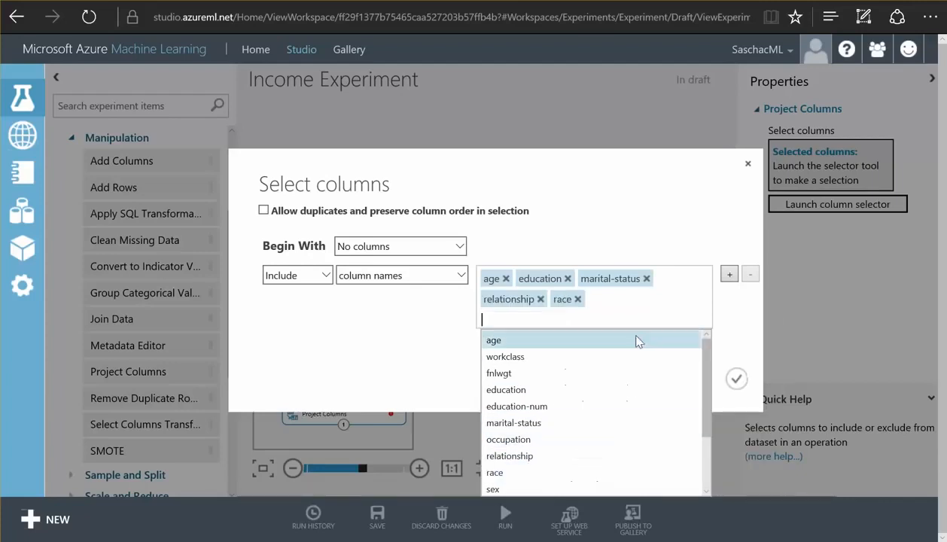
{"action": "mouse_move", "coordinate": [565, 479]}
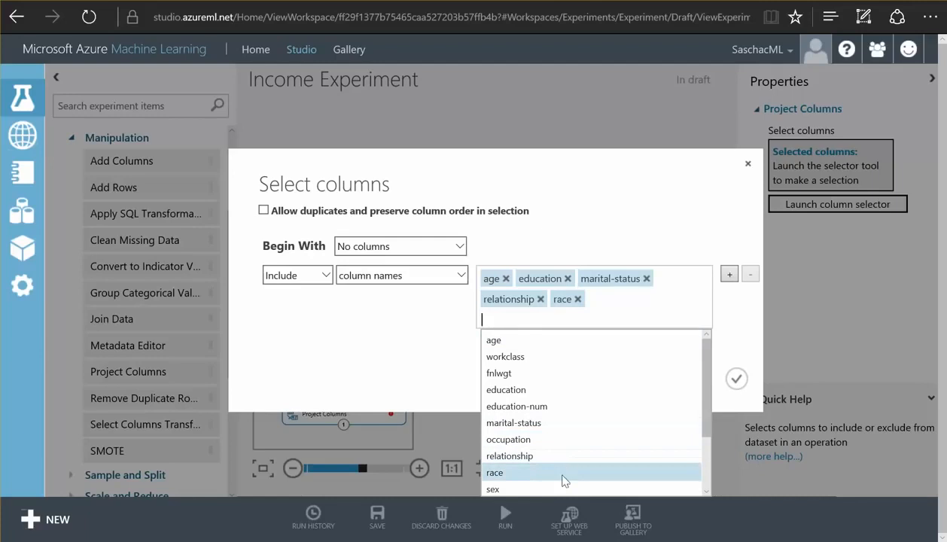
{"action": "left_click", "coordinate": [492, 489]}
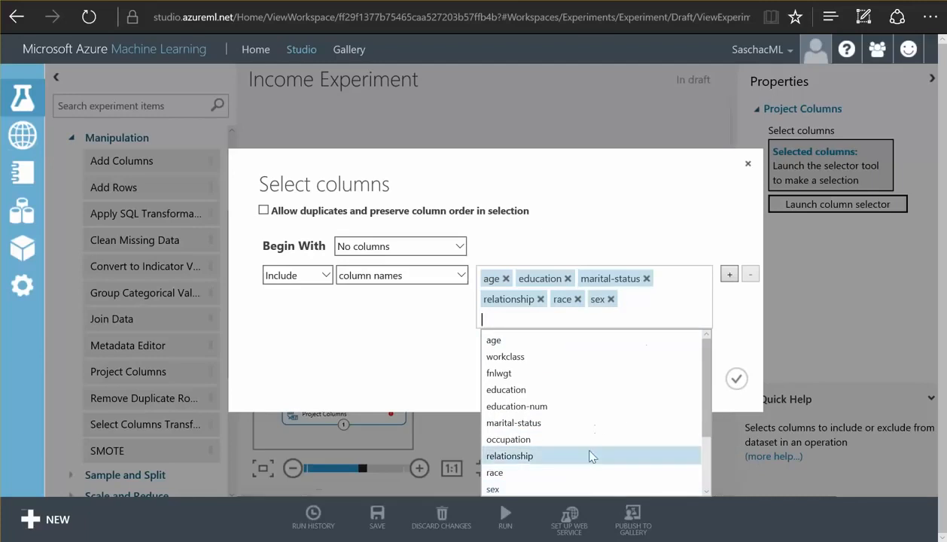
{"action": "scroll", "scroll_direction": "down", "scroll_amount": 3}
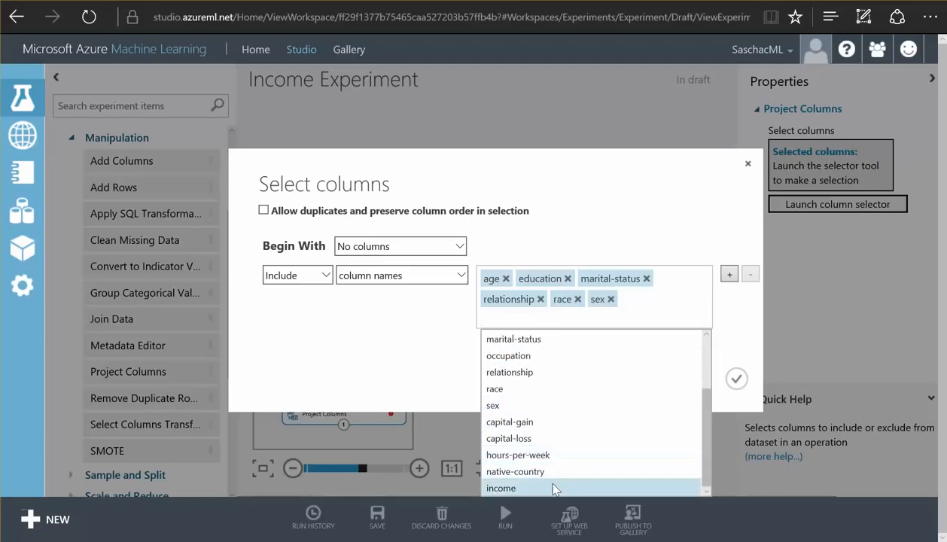
{"action": "left_click", "coordinate": [501, 488]}
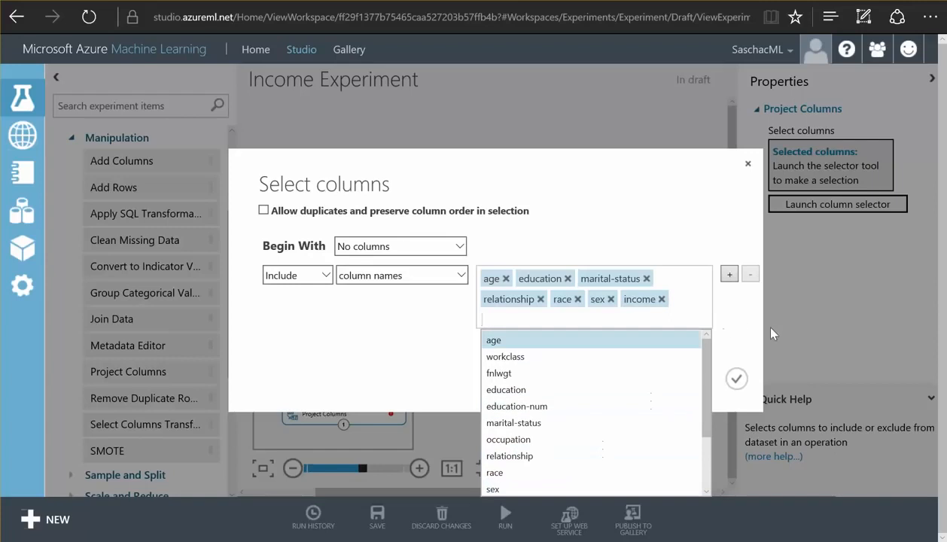
{"action": "left_click", "coordinate": [736, 379]}
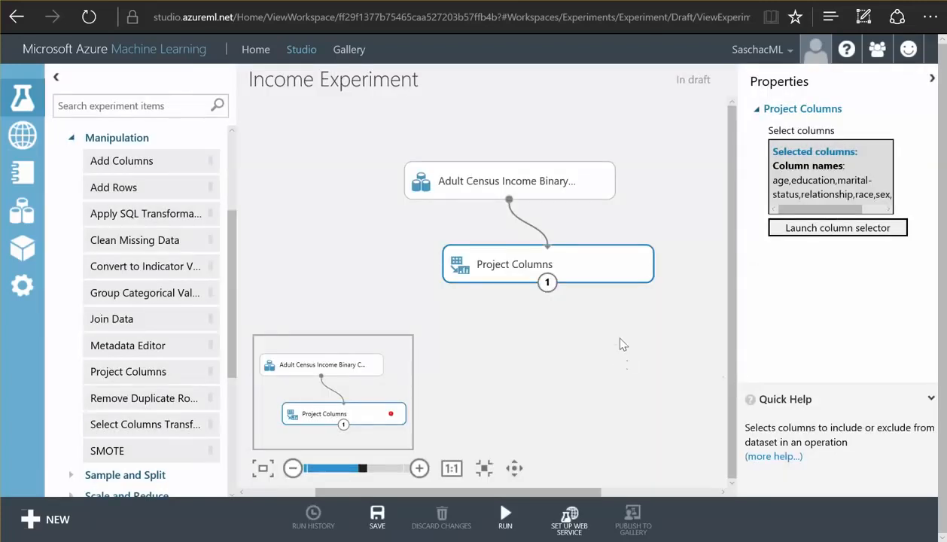
{"action": "mouse_move", "coordinate": [624, 277]}
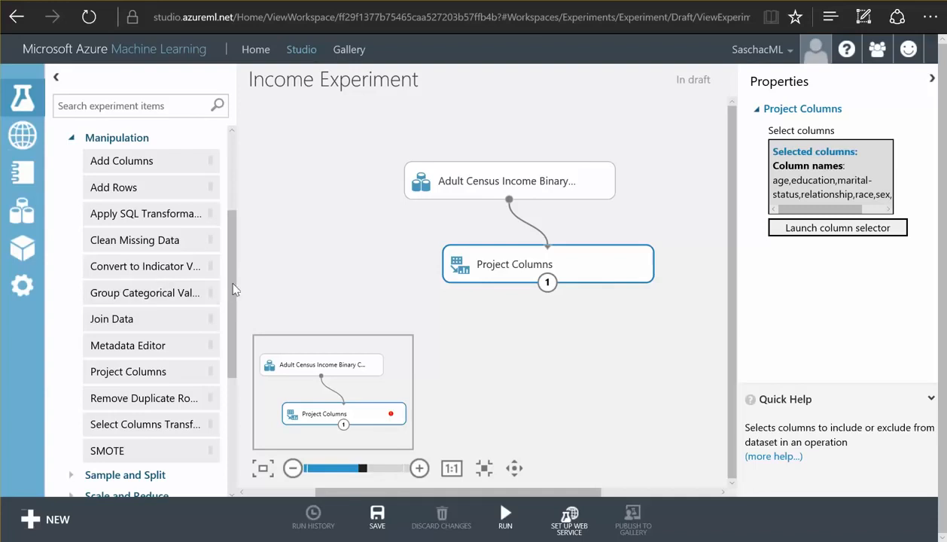
- Place a Two-Class Boosted Decision Tree from Initialize Model > Classification on the canvas
{"action": "left_click", "coordinate": [59, 144]}
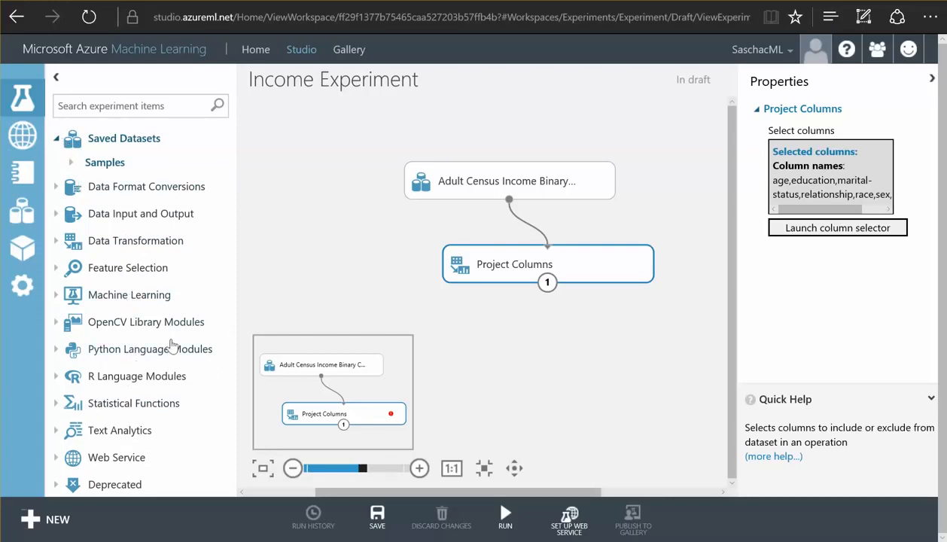
{"action": "mouse_move", "coordinate": [53, 296]}
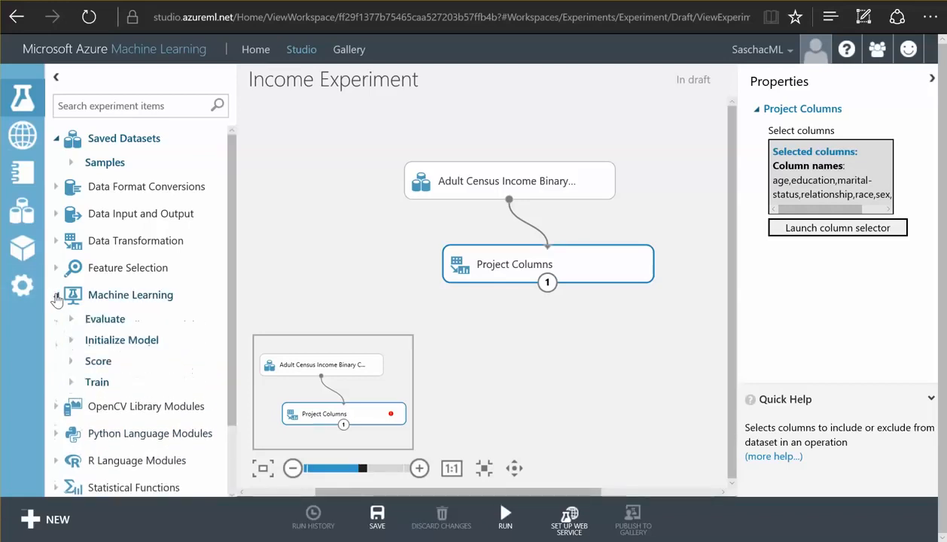
{"action": "left_click", "coordinate": [70, 339]}
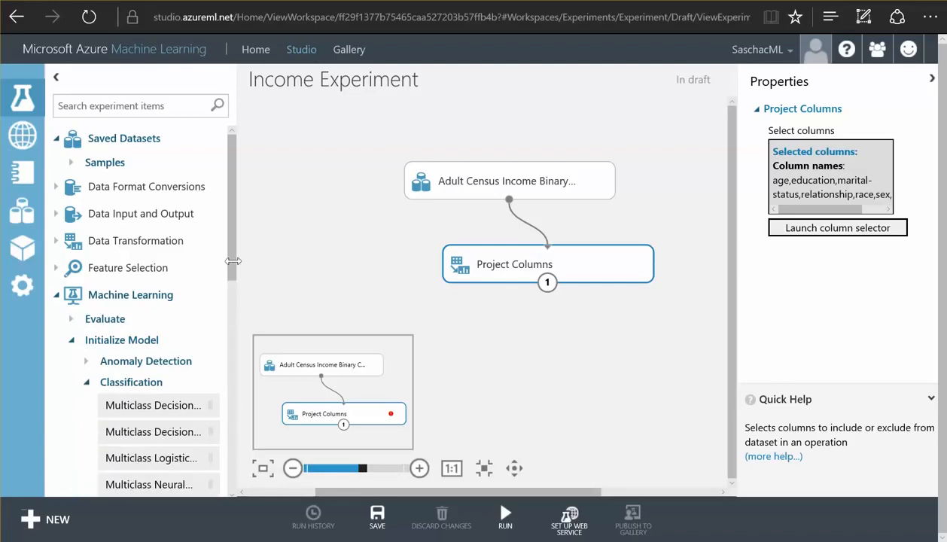
{"action": "scroll", "scroll_direction": "down", "scroll_amount": 3}
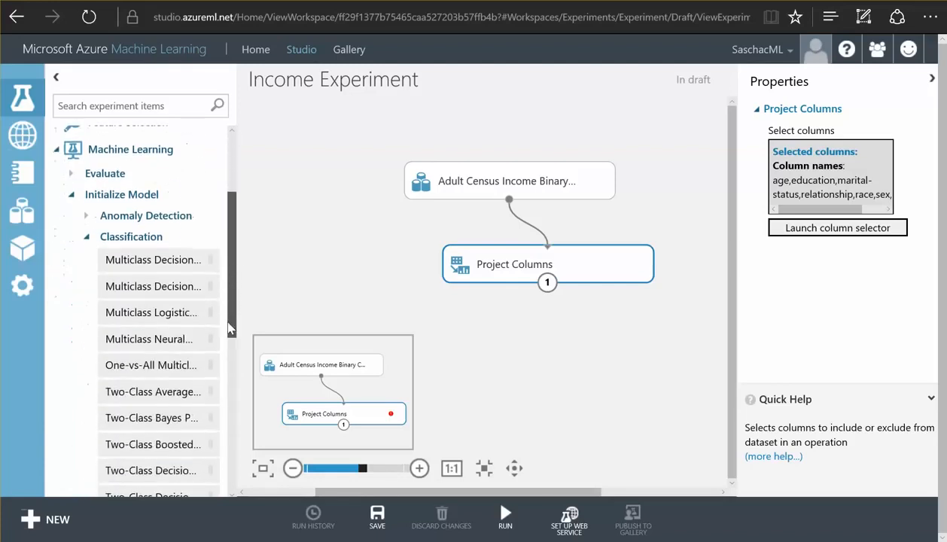
{"action": "scroll", "scroll_direction": "down", "scroll_amount": 3}
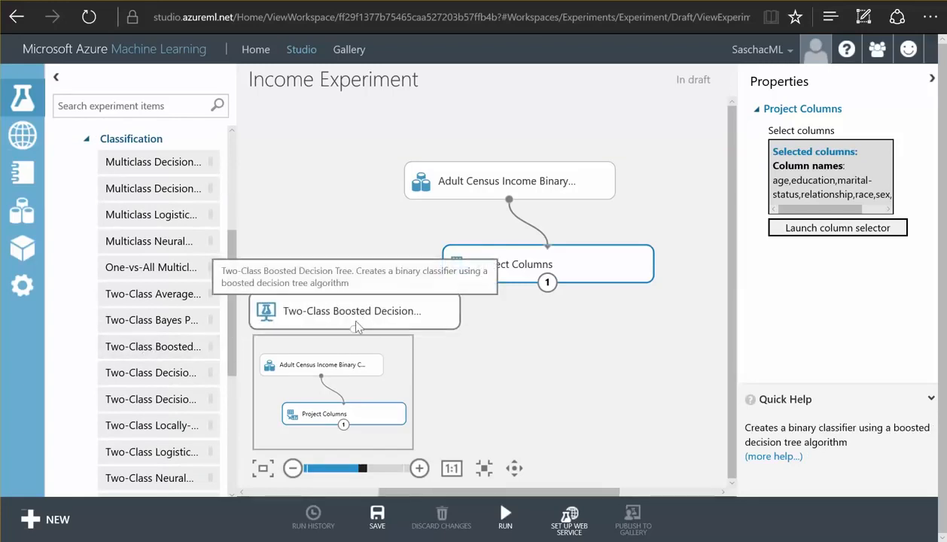
{"action": "left_click", "coordinate": [350, 311]}
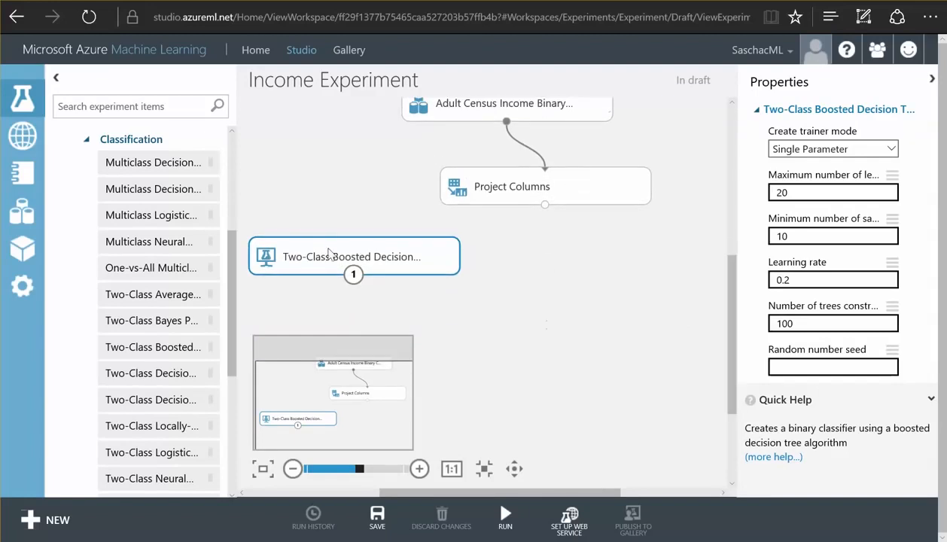
{"action": "mouse_move", "coordinate": [555, 294]}
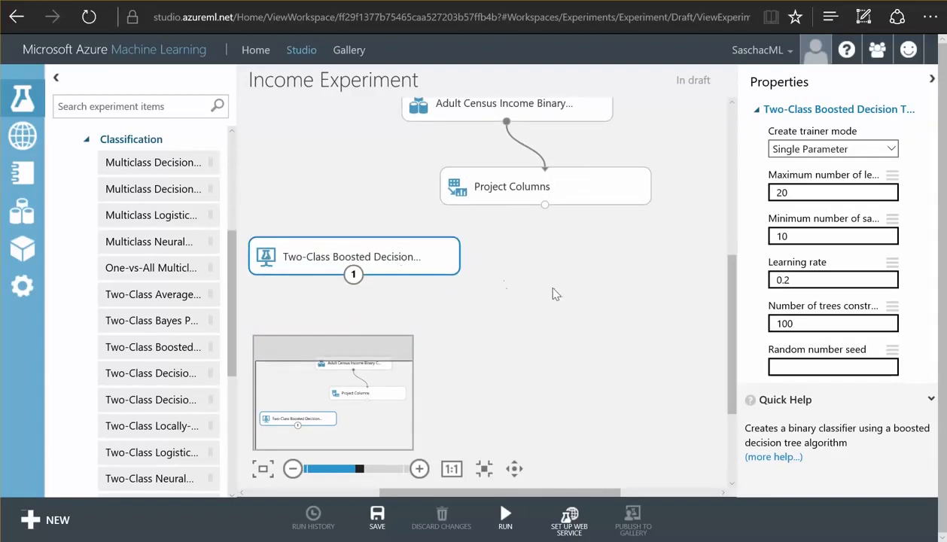
{"action": "mouse_move", "coordinate": [70, 136]}
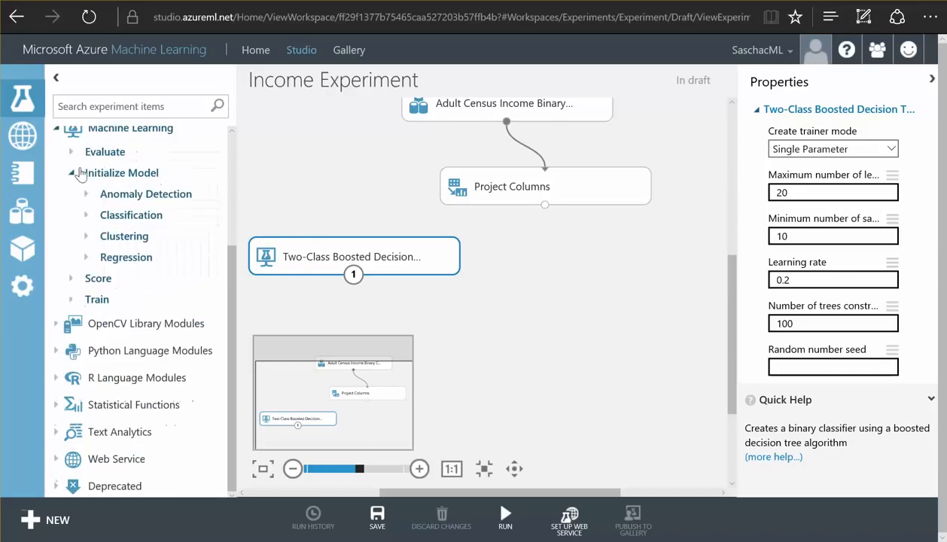
- Add a Train Model module fed by the boosted decision tree output
{"action": "left_click", "coordinate": [96, 299]}
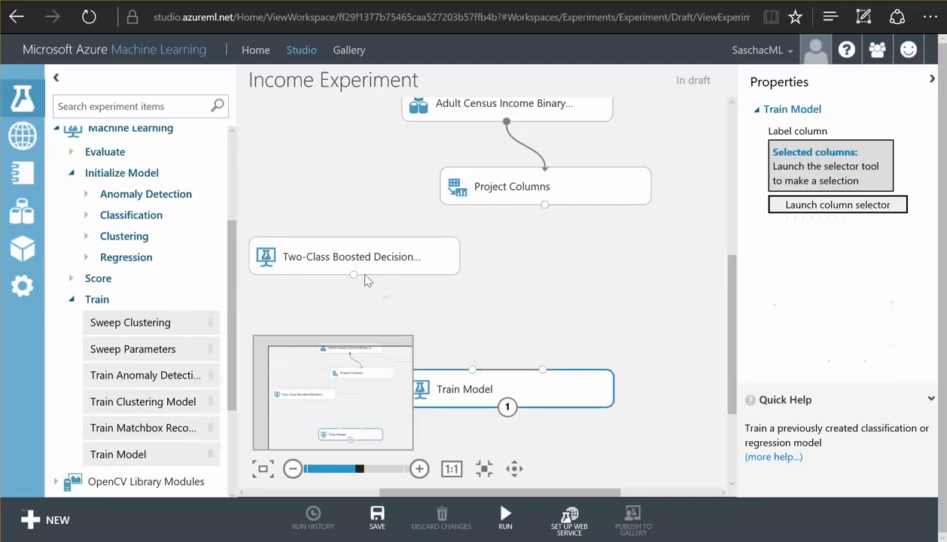
{"action": "left_click_drag", "start_coordinate": [354, 275], "coordinate": [473, 369]}
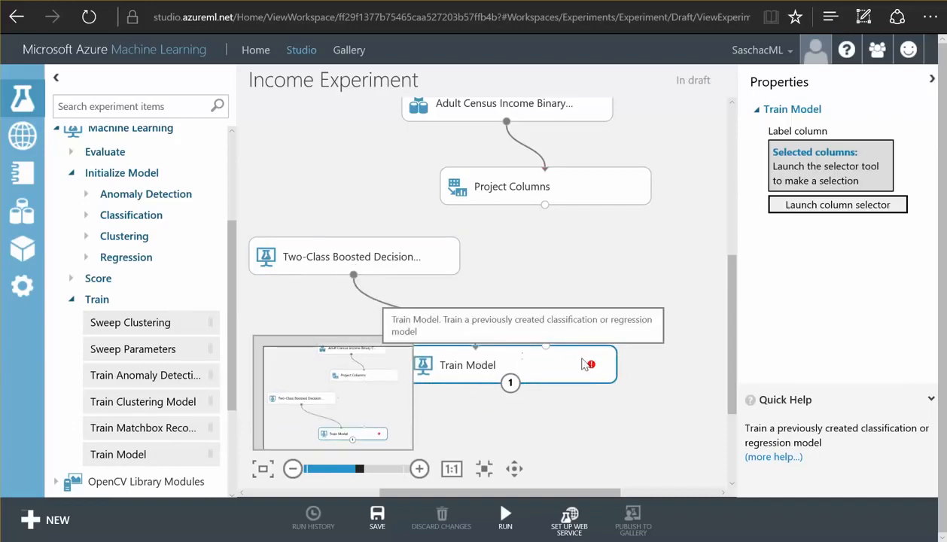
{"action": "mouse_move", "coordinate": [584, 366]}
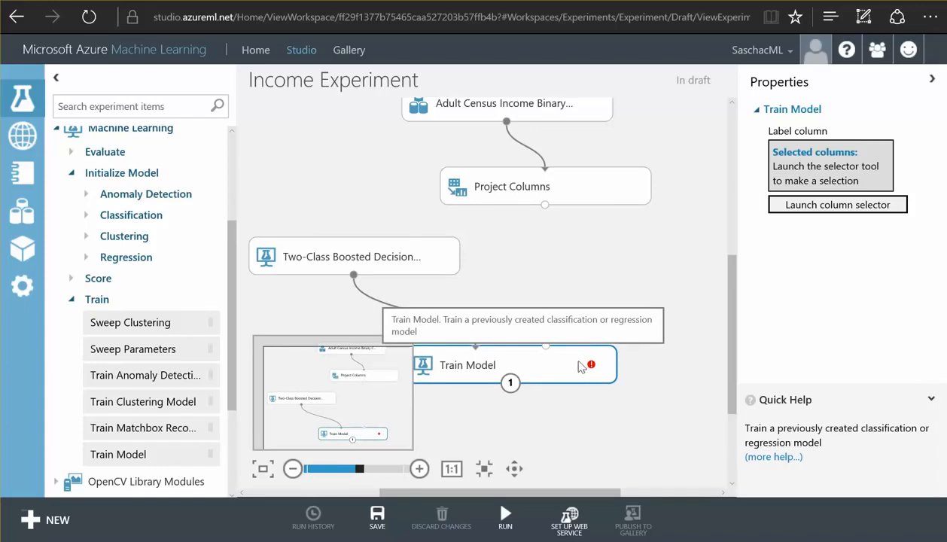
{"action": "mouse_move", "coordinate": [61, 323]}
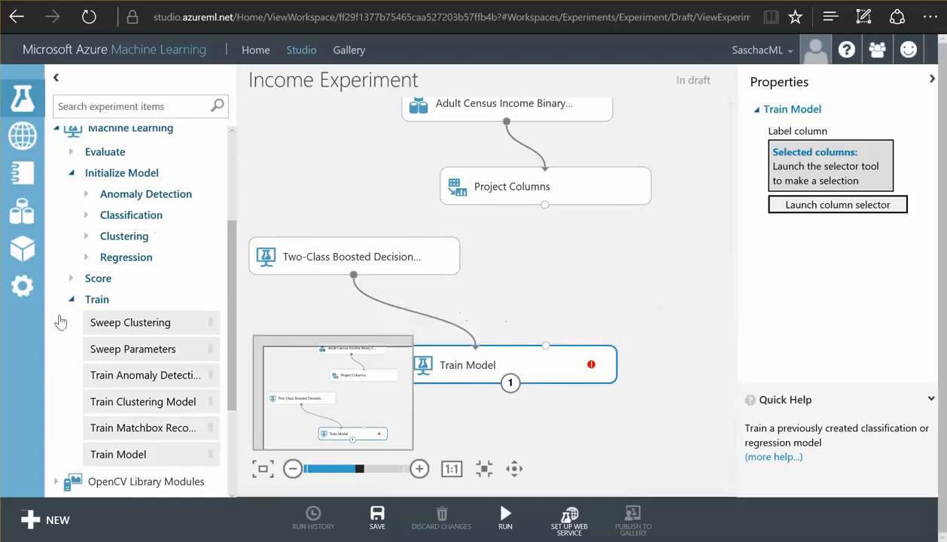
- Add a Split Data module with a 0.8 first-output fraction, feeding Train Model
{"action": "left_click", "coordinate": [71, 299]}
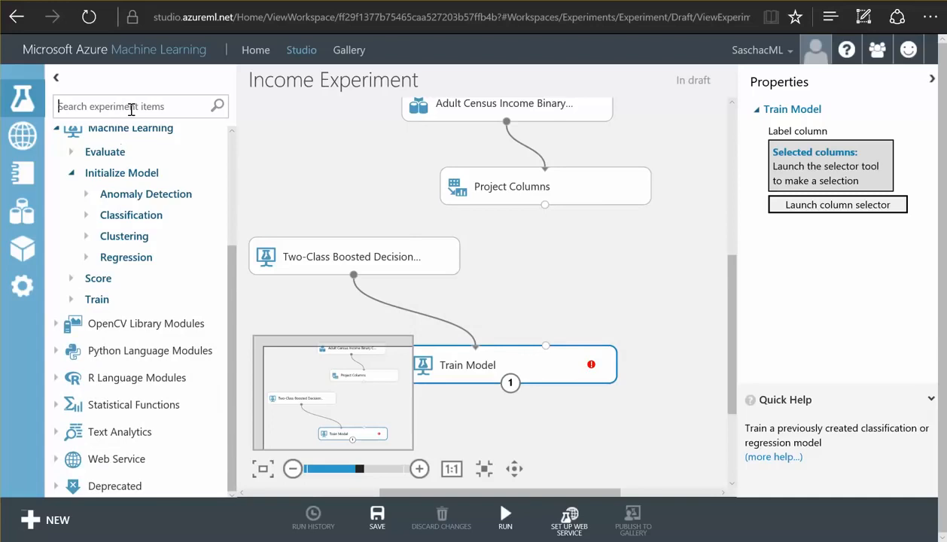
{"action": "type", "text": "split"}
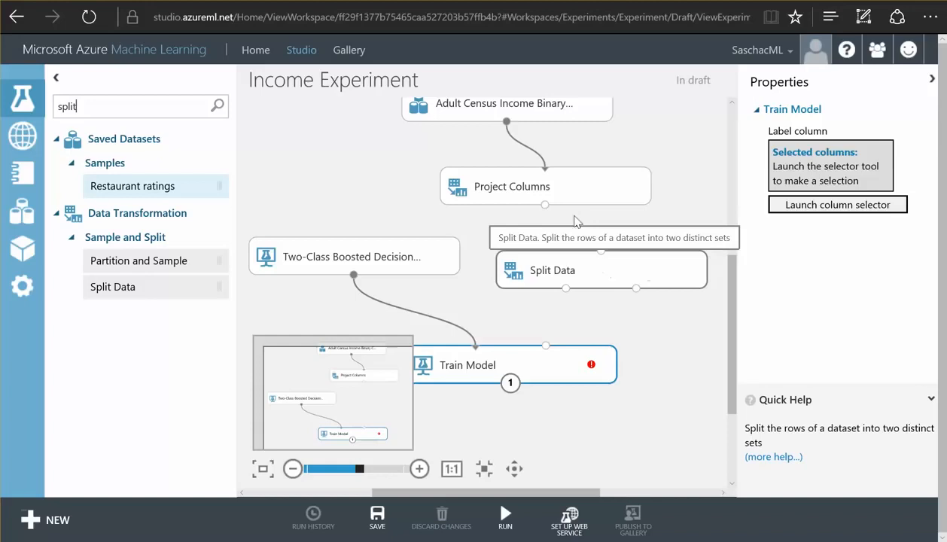
{"action": "left_click", "coordinate": [551, 270]}
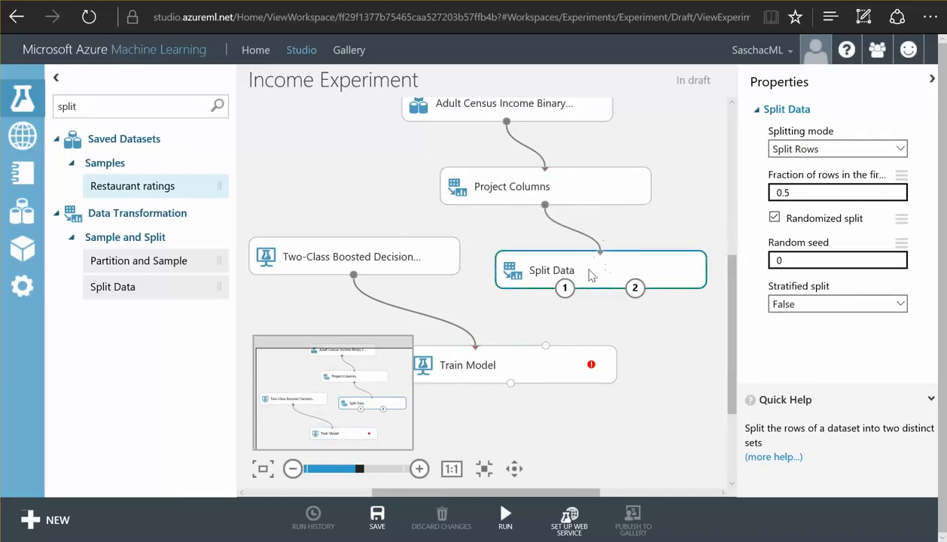
{"action": "left_click", "coordinate": [838, 192]}
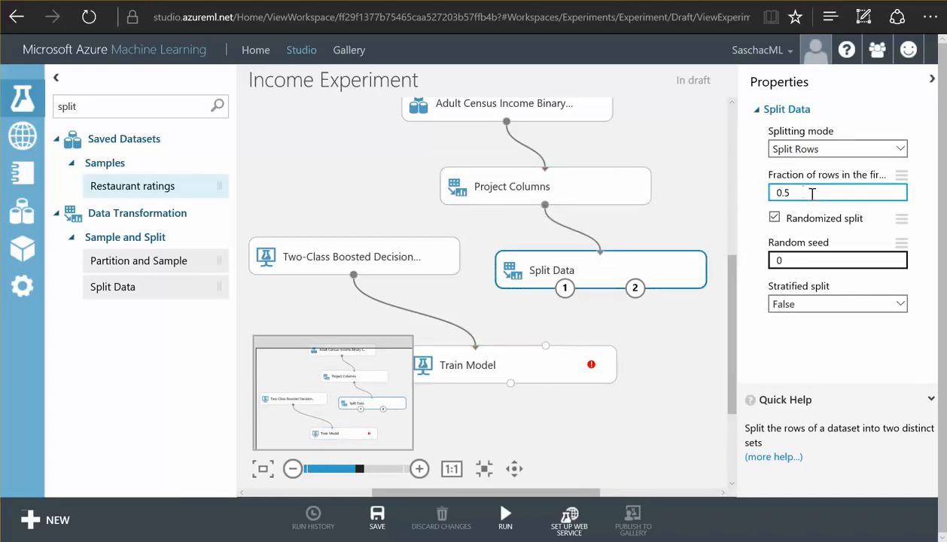
{"action": "type", "text": "0.8"}
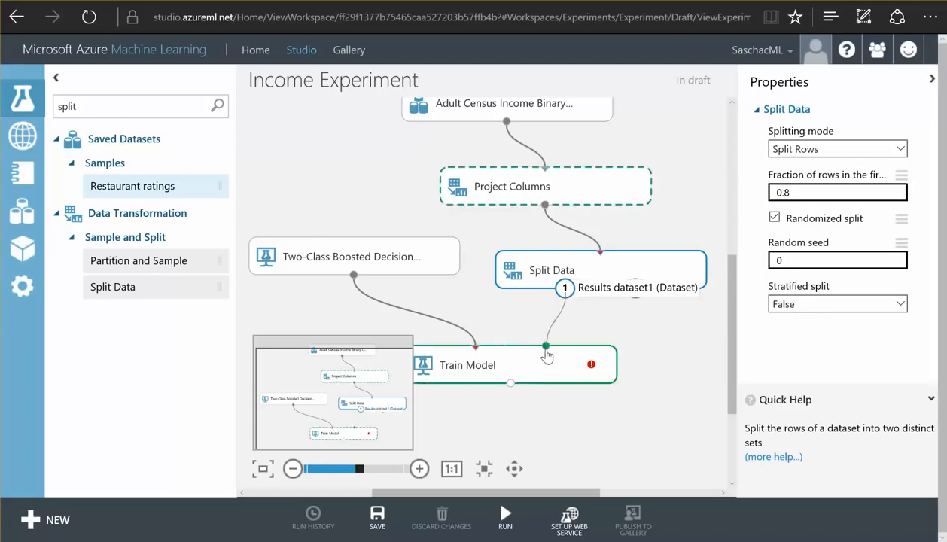
{"action": "mouse_move", "coordinate": [546, 345]}
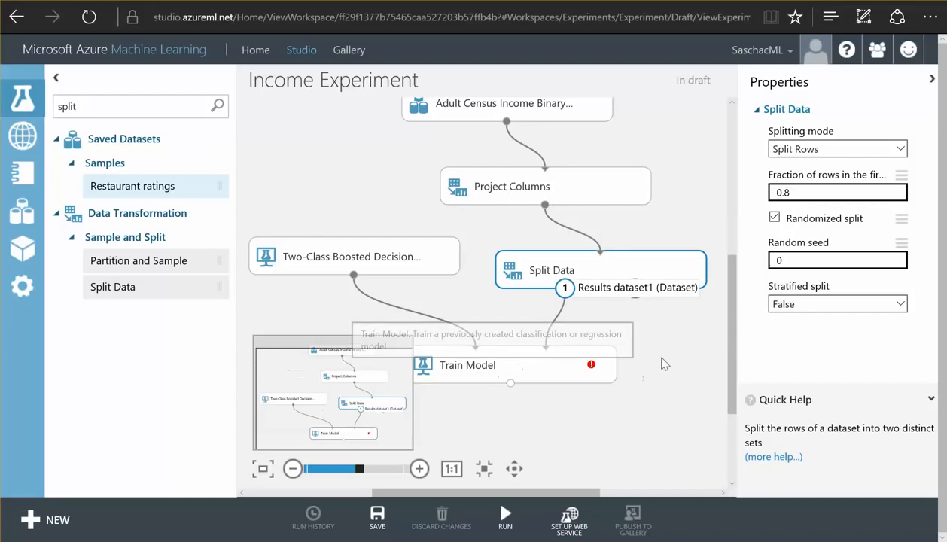
{"action": "scroll", "scroll_direction": "down", "scroll_amount": 3}
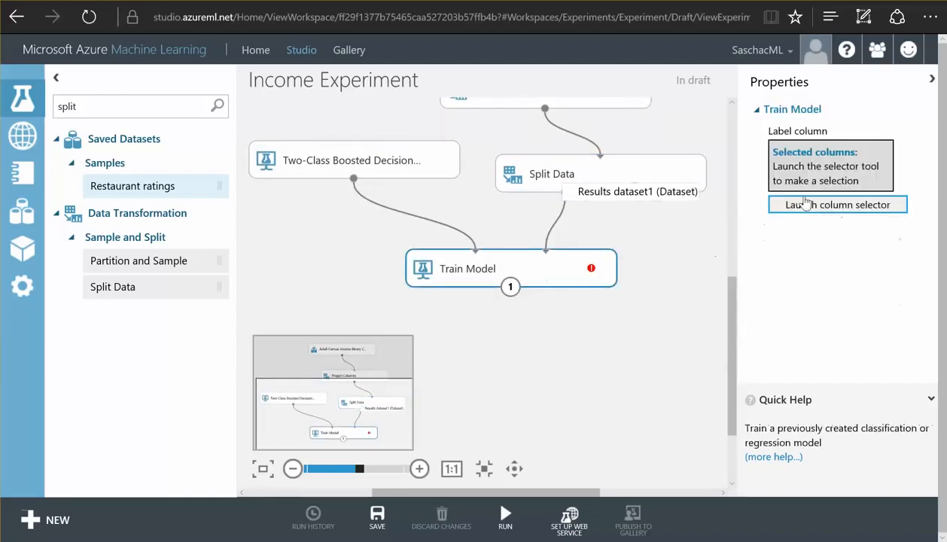
- Choose income as Train Model's label column in the column selector
{"action": "left_click", "coordinate": [837, 204]}
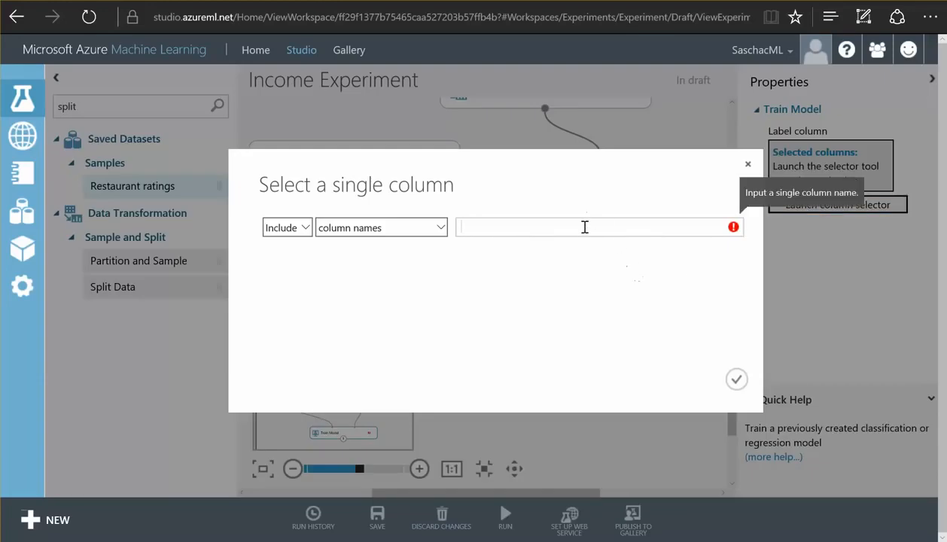
{"action": "left_click", "coordinate": [584, 227]}
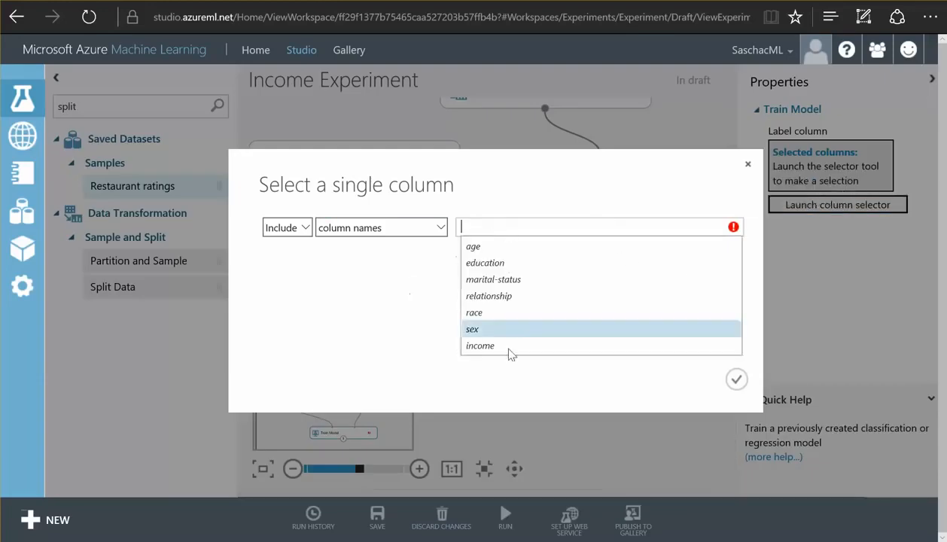
{"action": "left_click", "coordinate": [480, 346]}
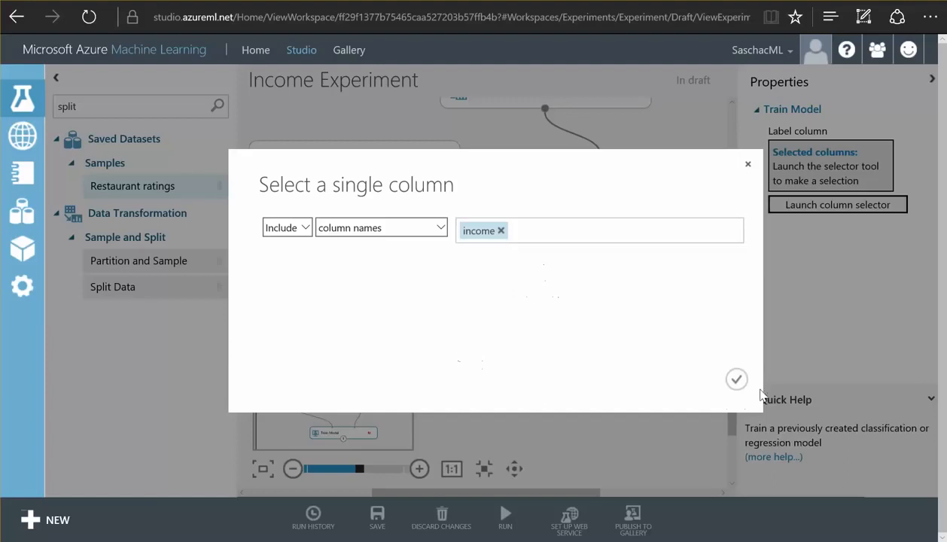
{"action": "left_click", "coordinate": [736, 379]}
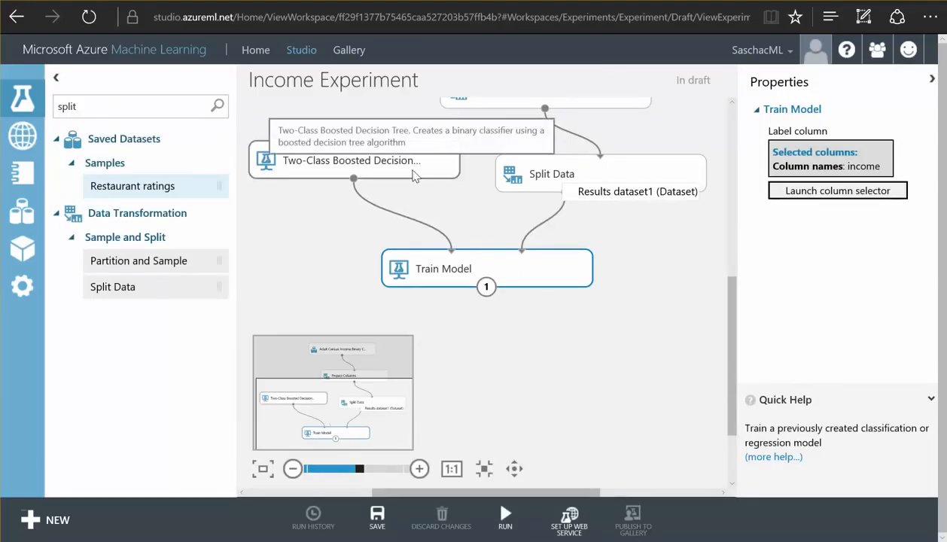
{"action": "mouse_move", "coordinate": [507, 263]}
{"action": "type", "text": "score"}
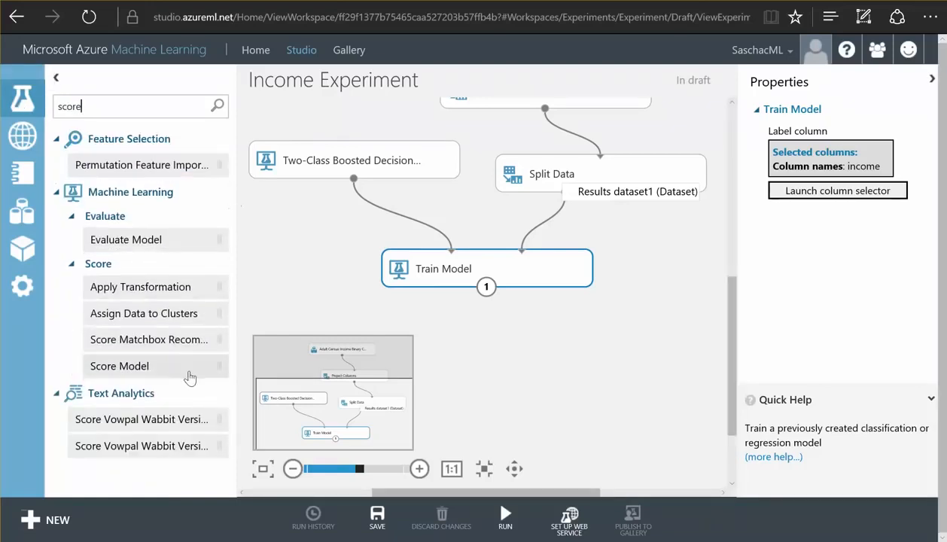
- Add Score Model fed by Train Model and Split Data's second output, linked into Evaluate Model
{"action": "left_click_drag", "start_coordinate": [119, 366], "coordinate": [497, 355]}
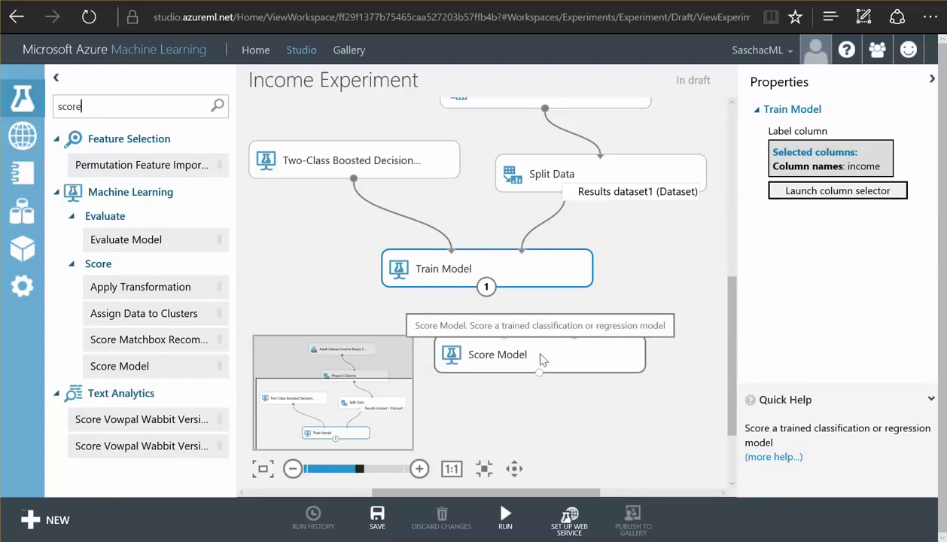
{"action": "left_click", "coordinate": [539, 354]}
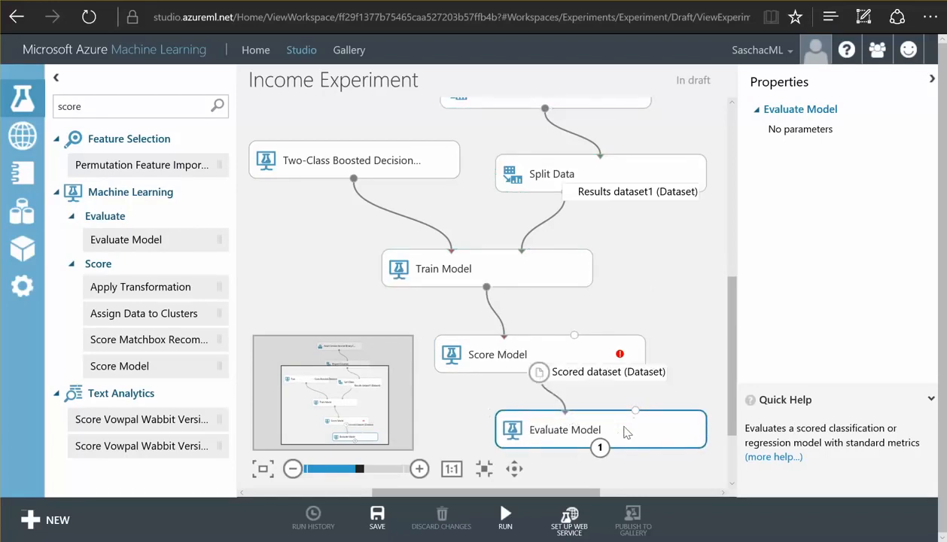
{"action": "left_click", "coordinate": [497, 354]}
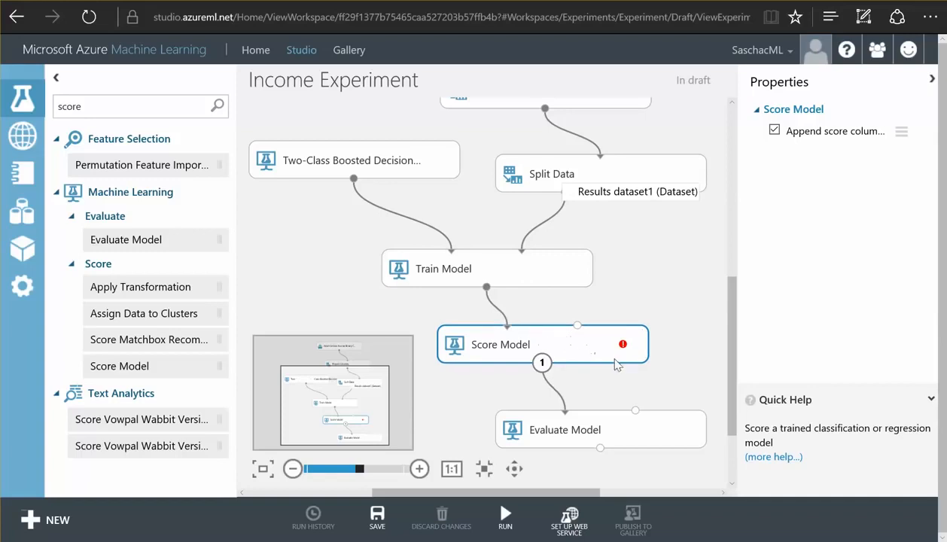
{"action": "mouse_move", "coordinate": [622, 344]}
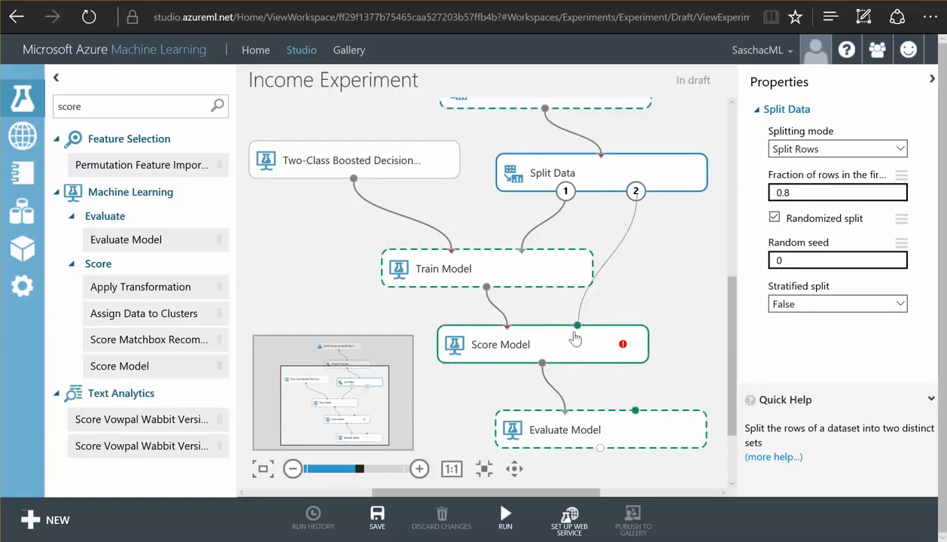
{"action": "left_click", "coordinate": [542, 345]}
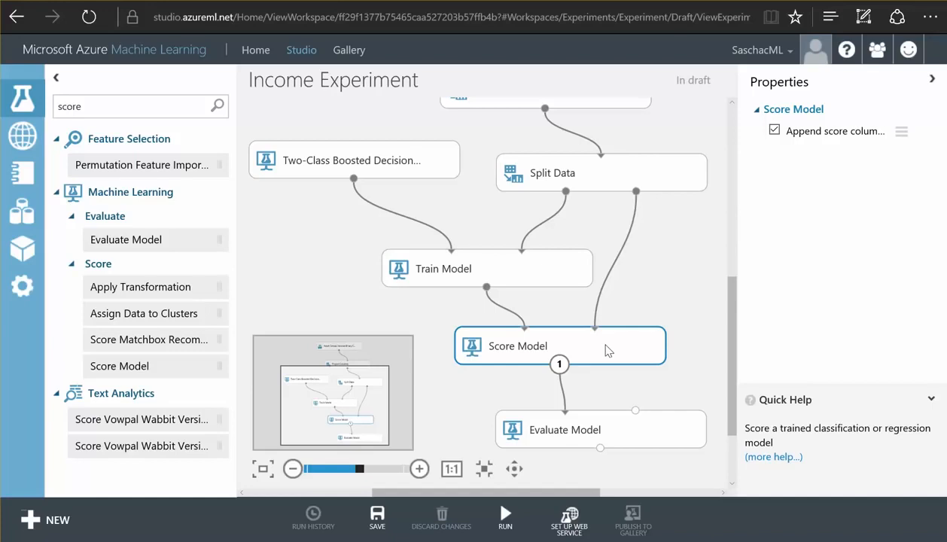
{"action": "left_click", "coordinate": [377, 520]}
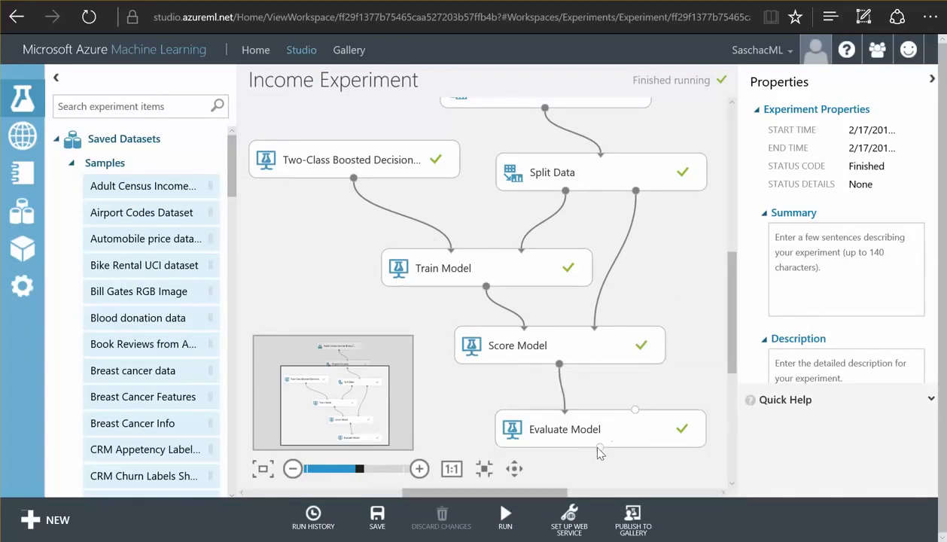
- Open Evaluate Model's results to view the ROC curve for the scored dataset
{"action": "right_click", "coordinate": [597, 448]}
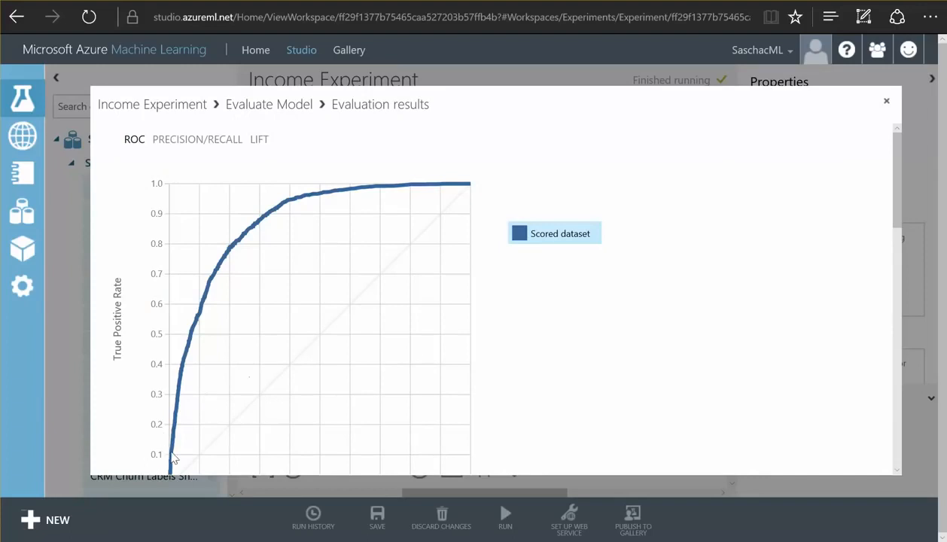
{"action": "mouse_move", "coordinate": [479, 199]}
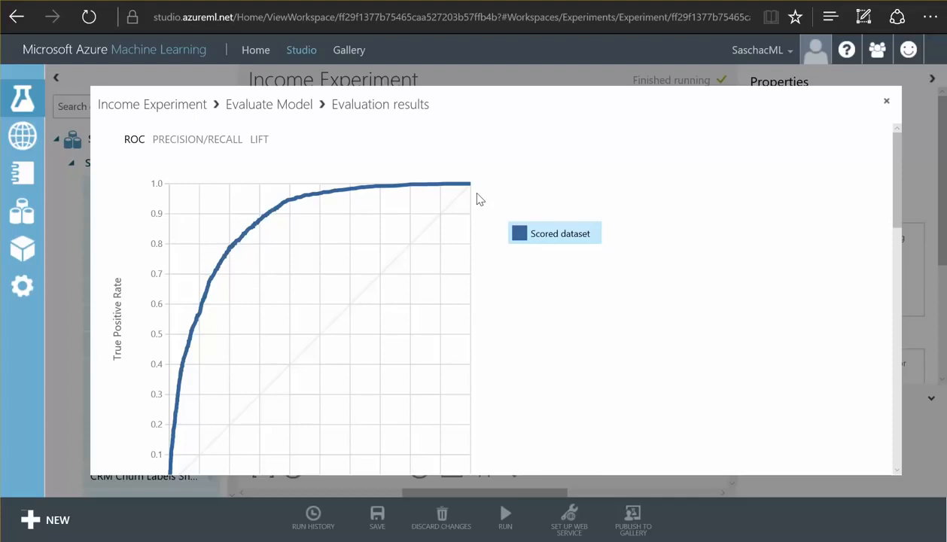
{"action": "mouse_move", "coordinate": [168, 471]}
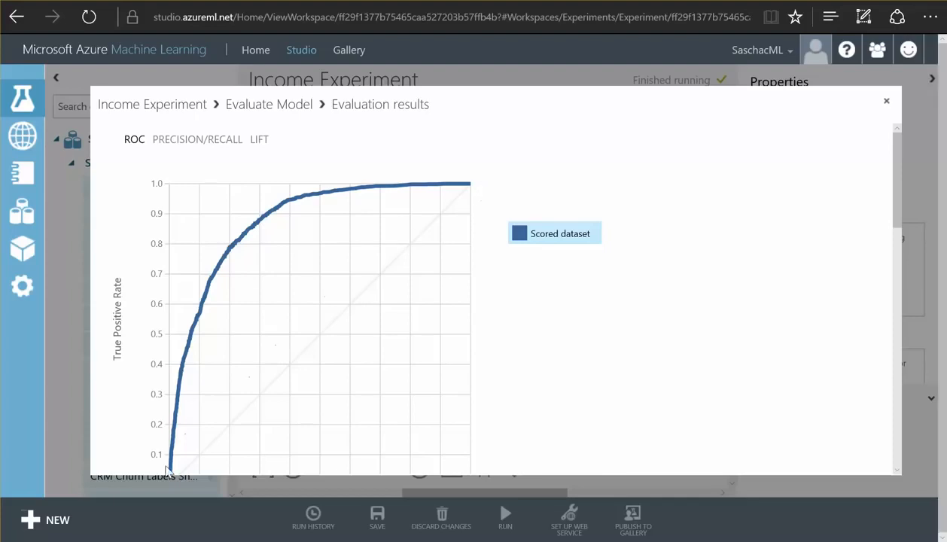
{"action": "mouse_move", "coordinate": [192, 454]}
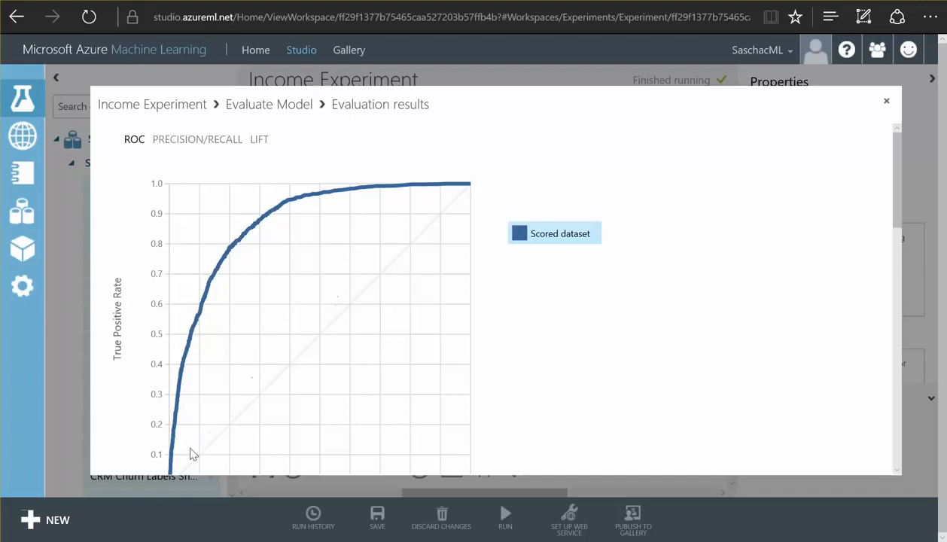
{"action": "mouse_move", "coordinate": [476, 194]}
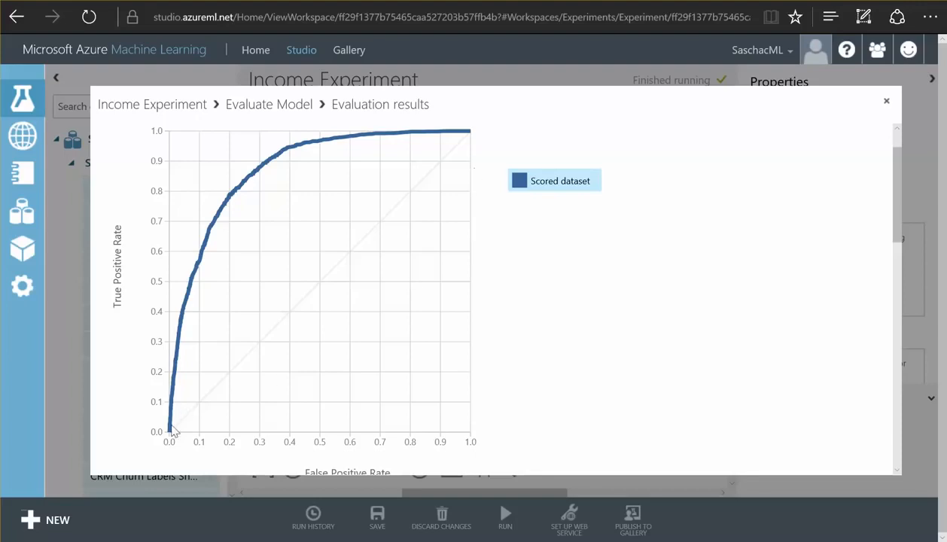
{"action": "mouse_move", "coordinate": [446, 350]}
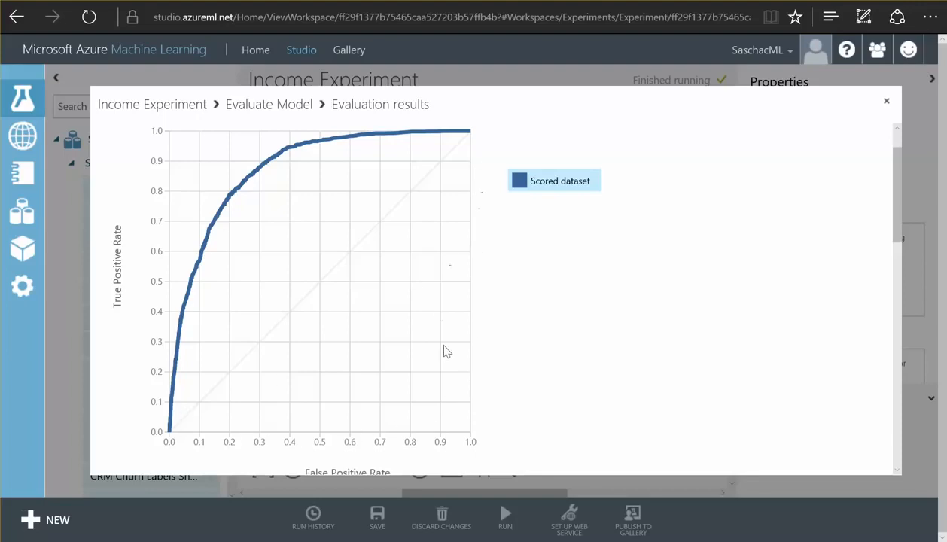
{"action": "mouse_move", "coordinate": [338, 430]}
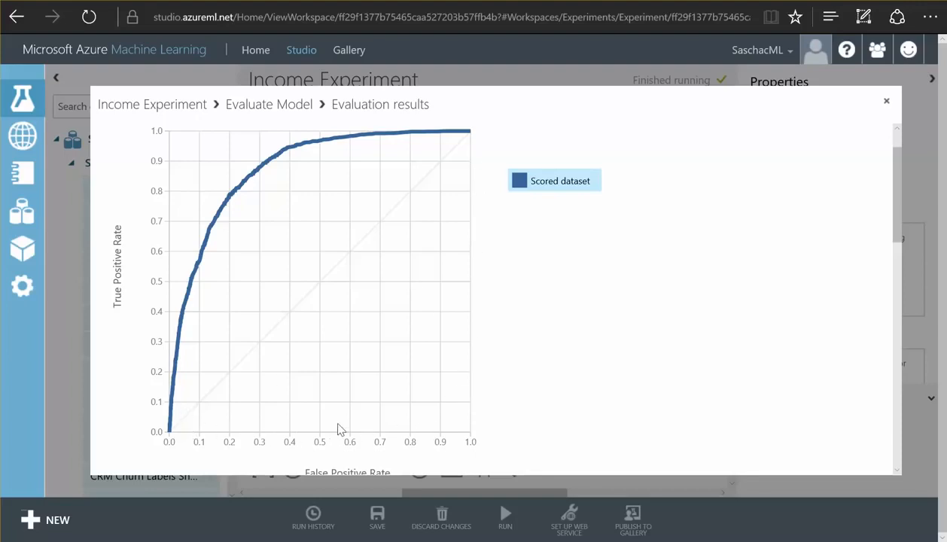
{"action": "mouse_move", "coordinate": [477, 186]}
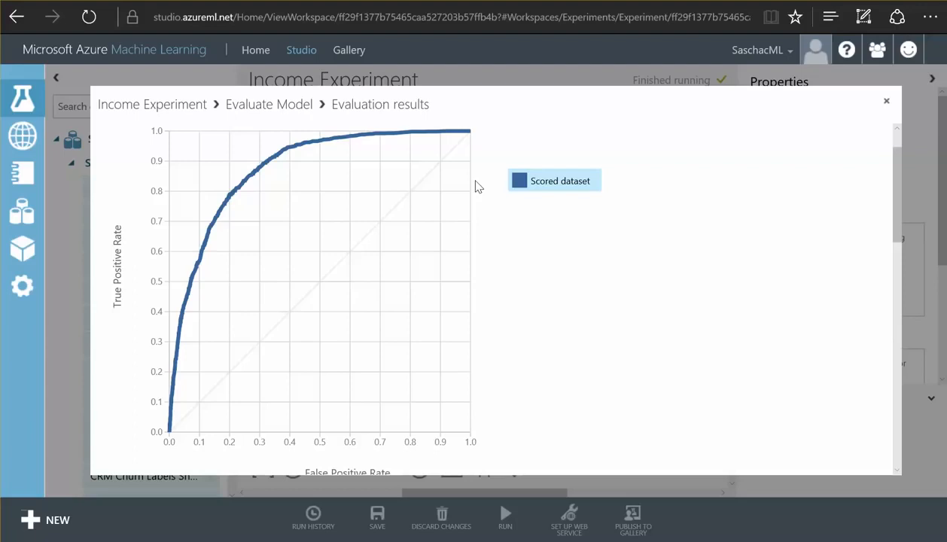
{"action": "mouse_move", "coordinate": [203, 223]}
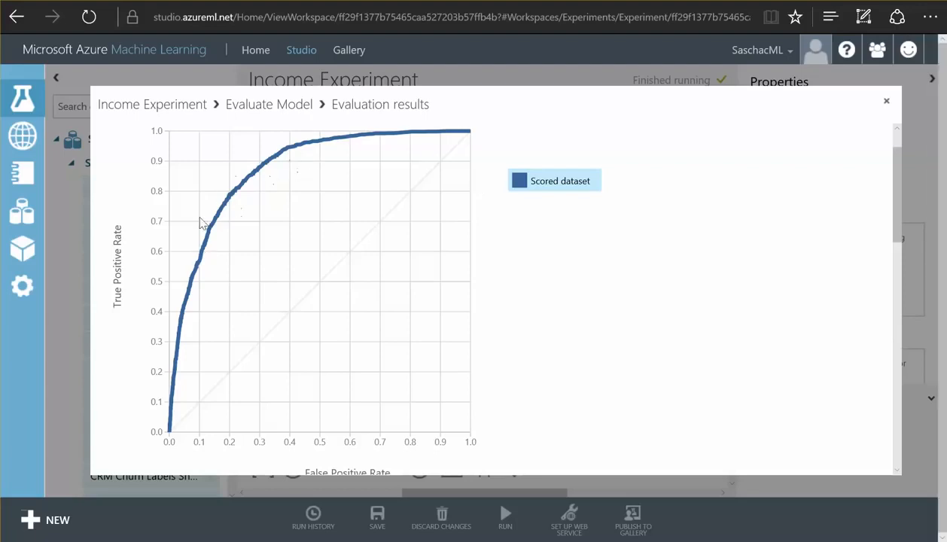
{"action": "mouse_move", "coordinate": [213, 233]}
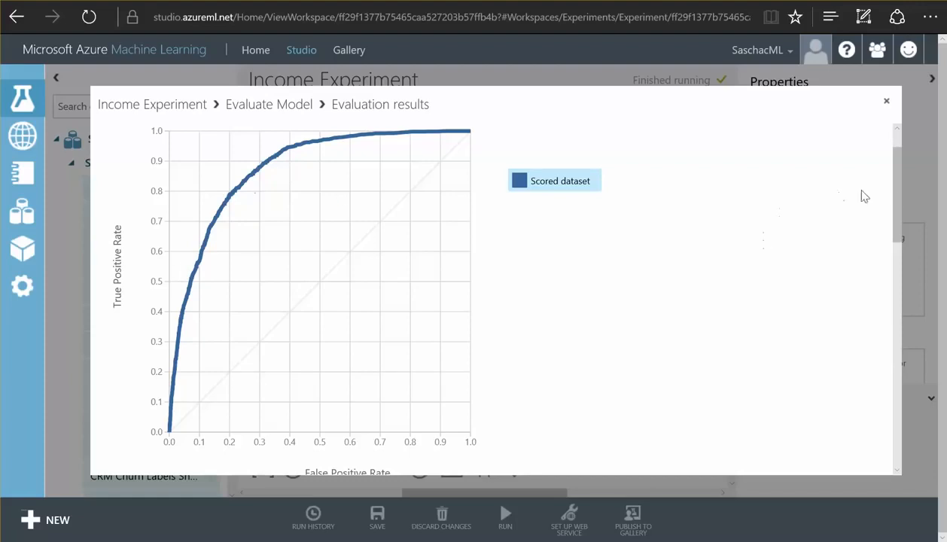
{"action": "scroll", "scroll_direction": "down", "scroll_amount": 3}
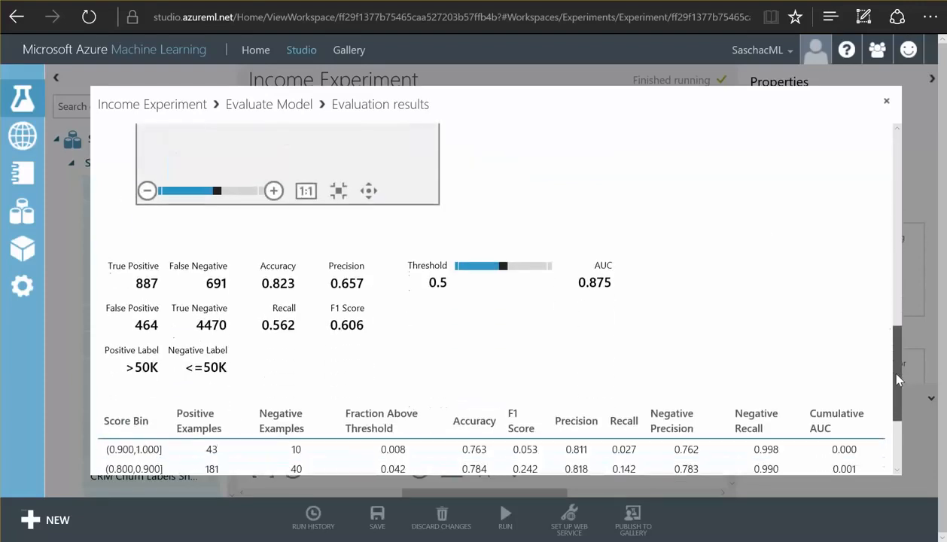
{"action": "scroll", "scroll_direction": "down", "scroll_amount": 3}
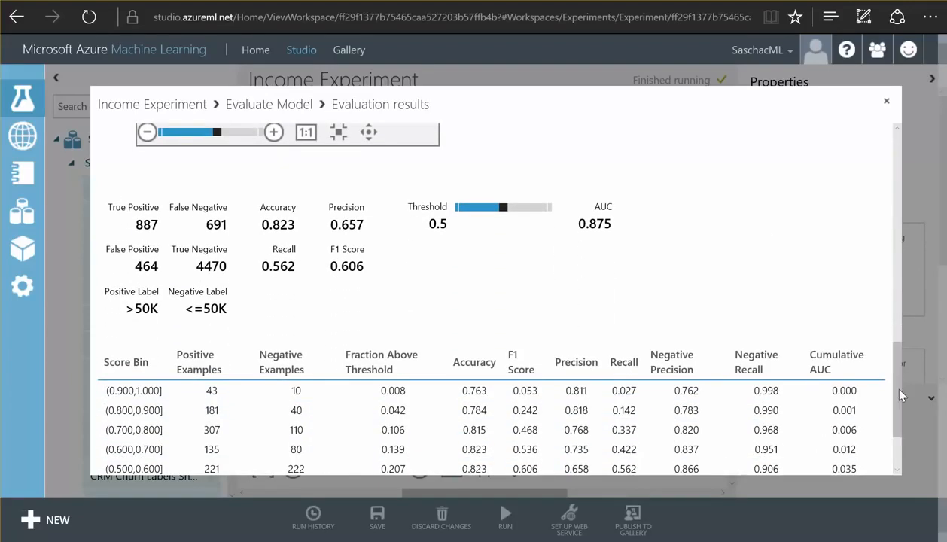
{"action": "left_click", "coordinate": [886, 100]}
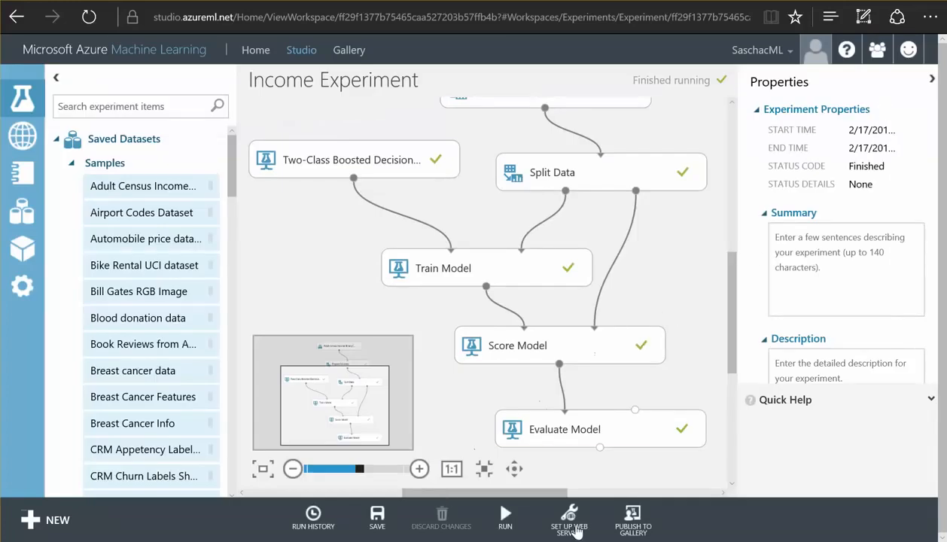
- Create the predictive web service experiment and select its Project Columns module
{"action": "left_click", "coordinate": [569, 519]}
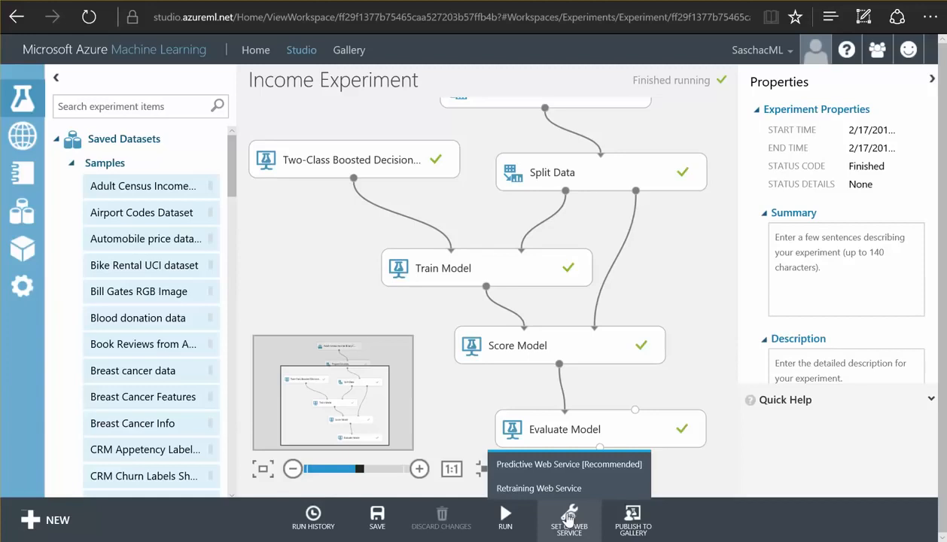
{"action": "left_click", "coordinate": [569, 464]}
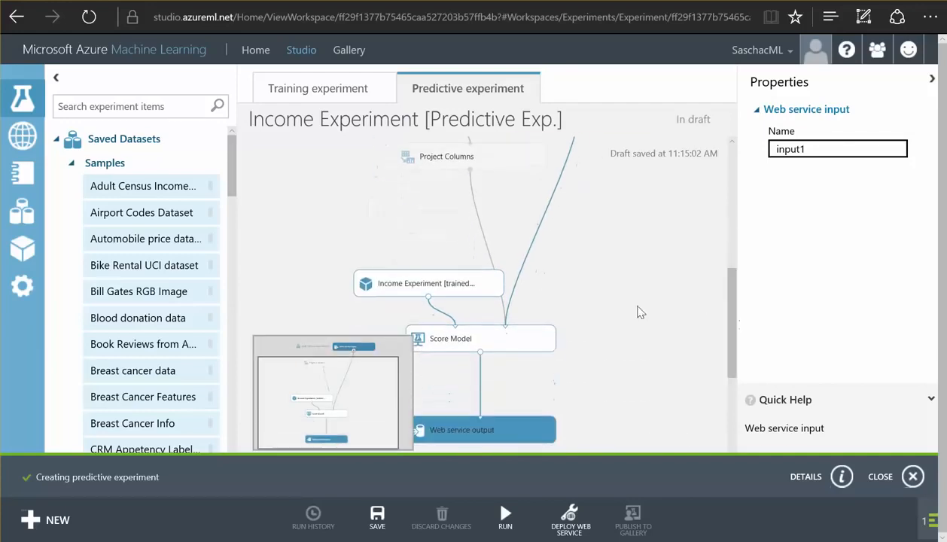
{"action": "left_click", "coordinate": [394, 246]}
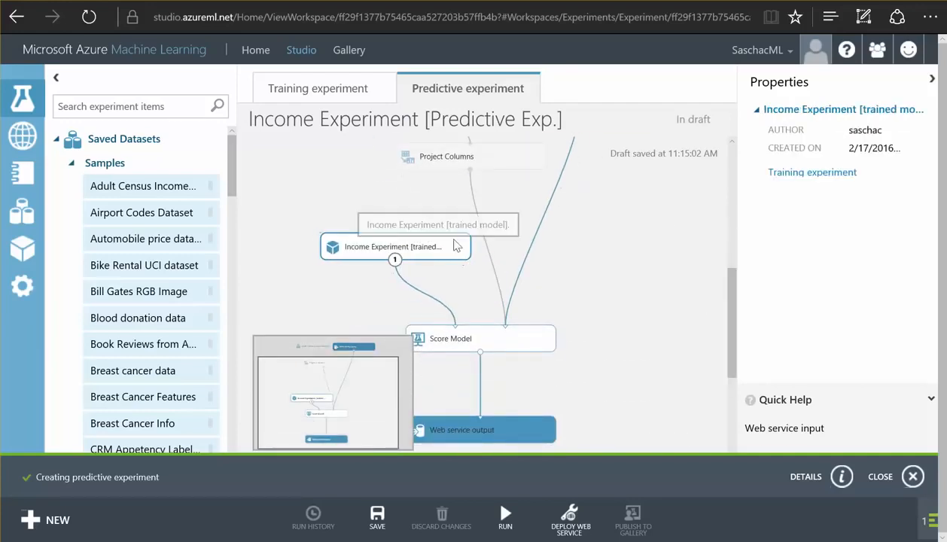
{"action": "mouse_move", "coordinate": [662, 281]}
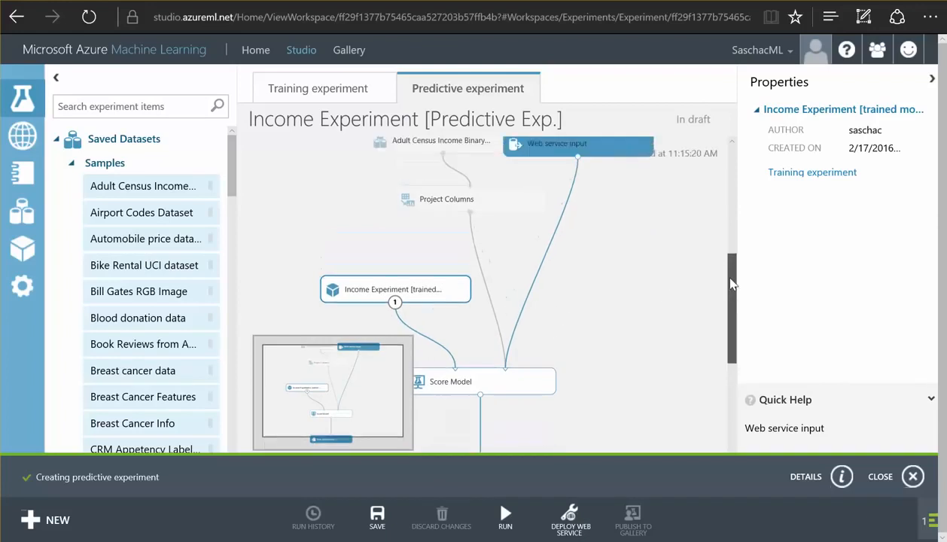
{"action": "scroll", "scroll_direction": "down", "scroll_amount": 3}
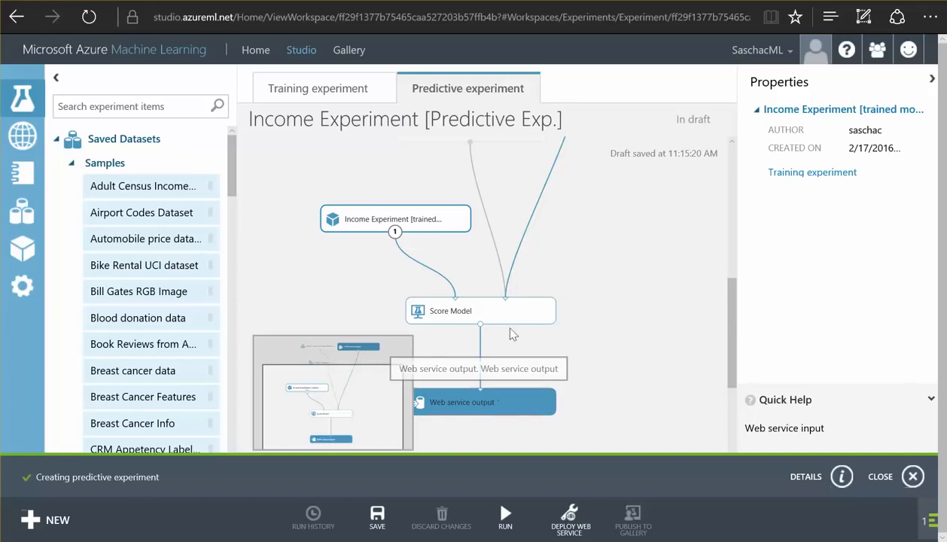
{"action": "mouse_move", "coordinate": [731, 342]}
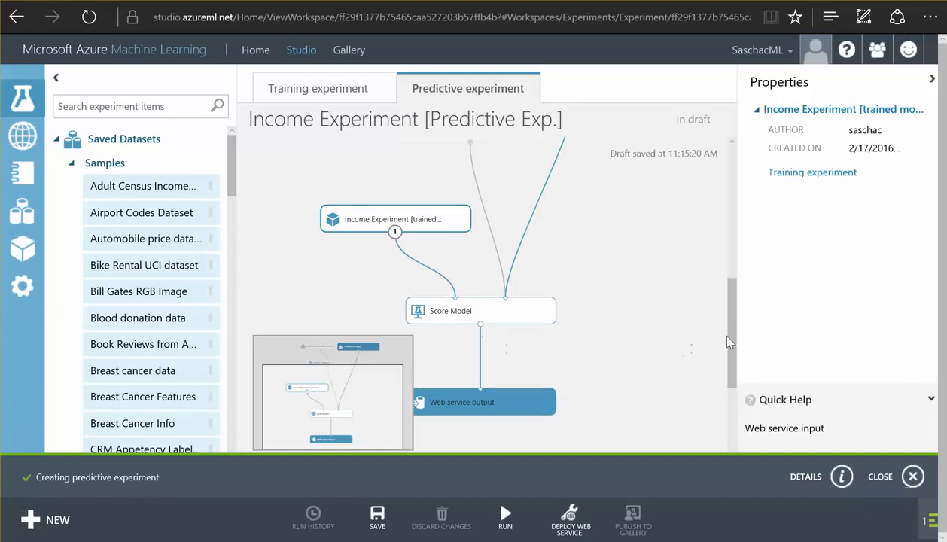
{"action": "mouse_move", "coordinate": [732, 342]}
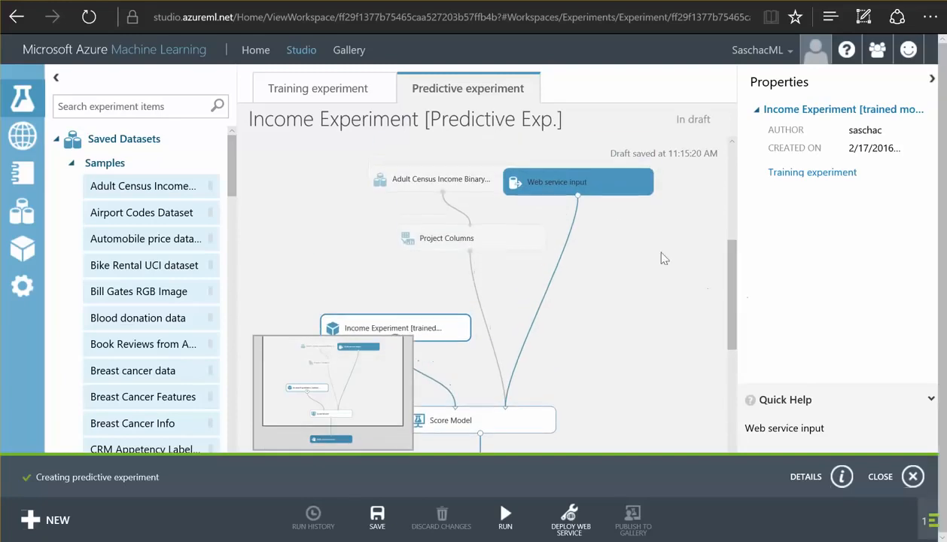
{"action": "left_click", "coordinate": [446, 237]}
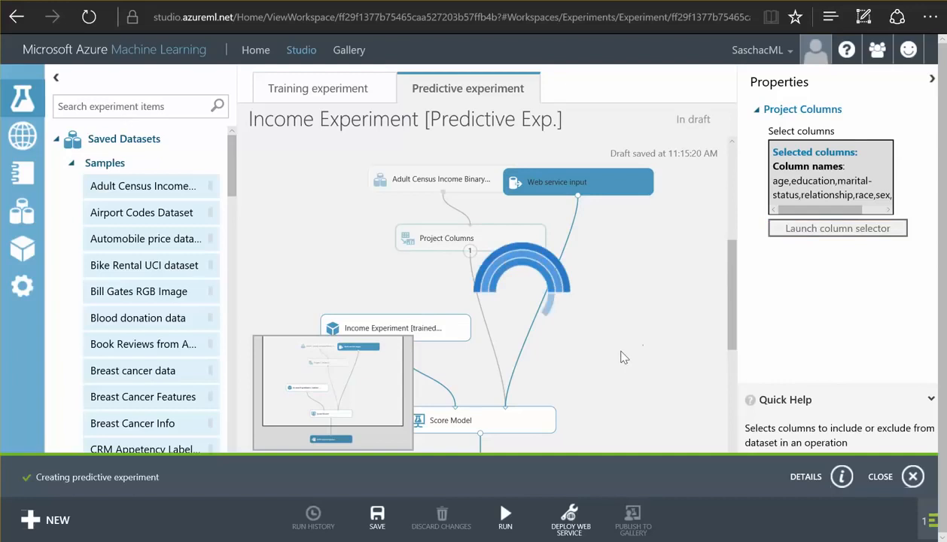
- Review the Project Columns selection, then run the predictive experiment until Score Model completes
{"action": "left_click", "coordinate": [837, 229]}
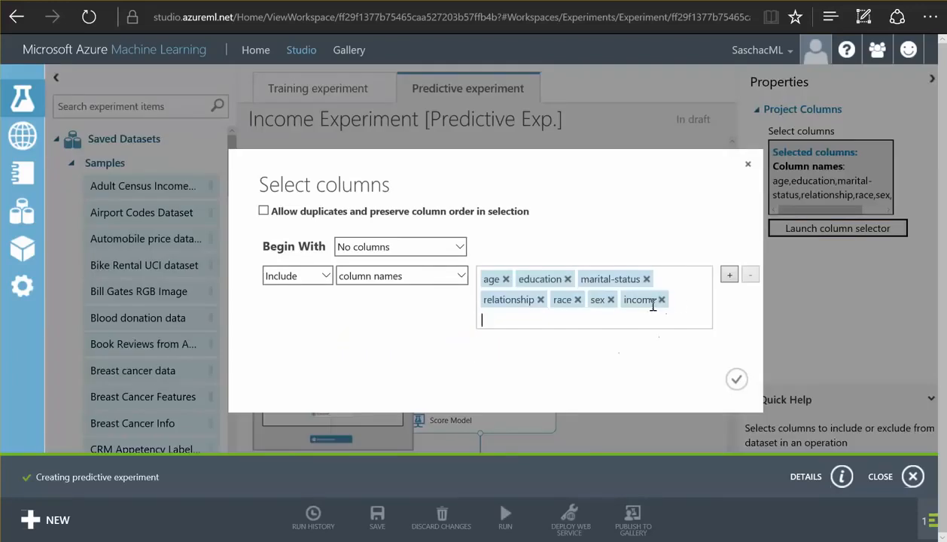
{"action": "left_click", "coordinate": [662, 299]}
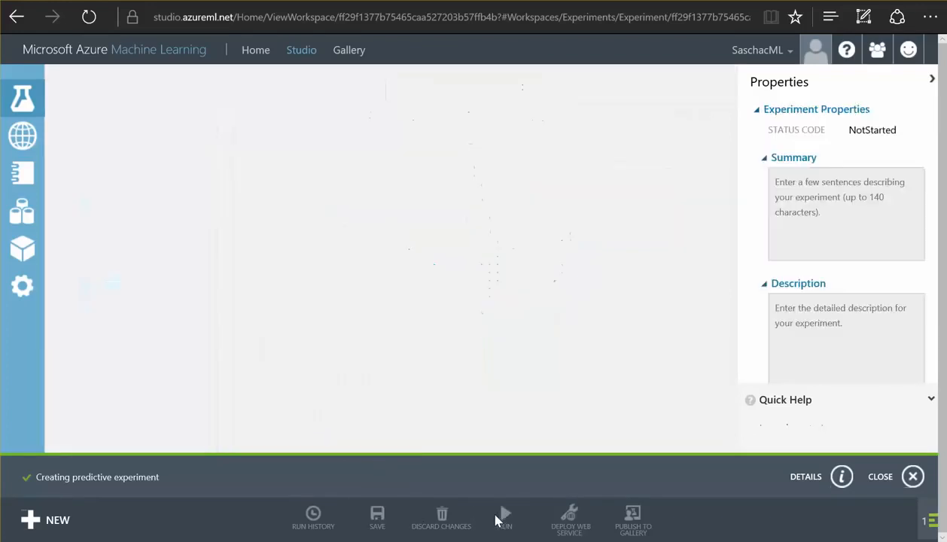
{"action": "left_click", "coordinate": [505, 518]}
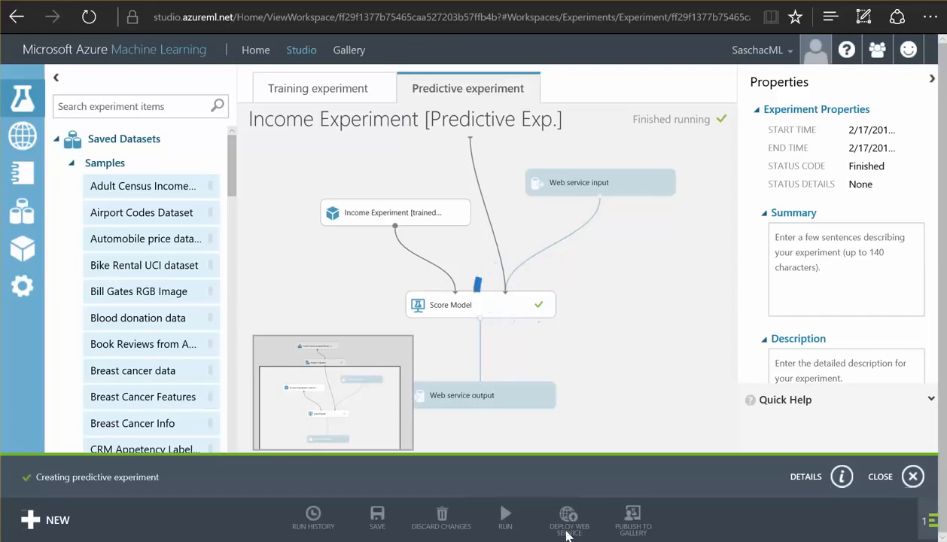
- Deploy the web service, browse its Request/Response API help page, and return to the dashboard
{"action": "left_click", "coordinate": [568, 518]}
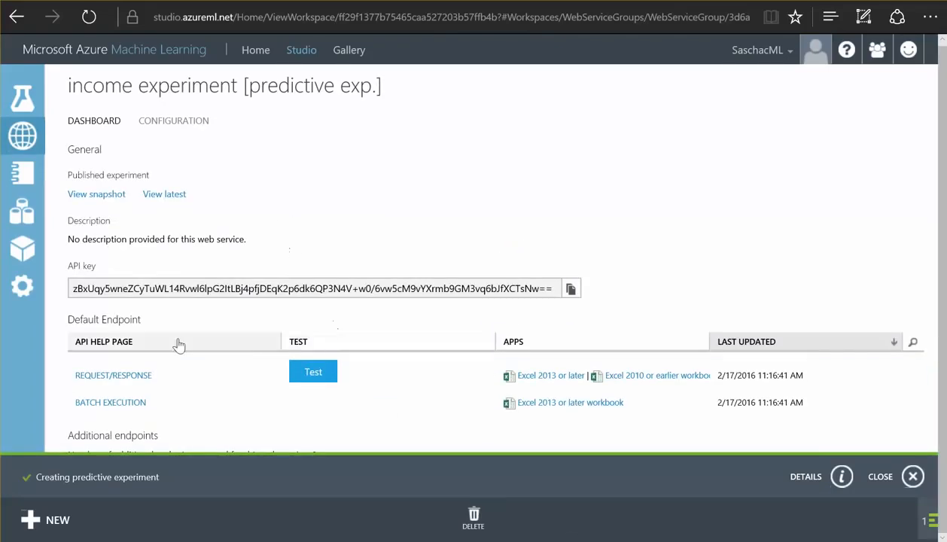
{"action": "mouse_move", "coordinate": [452, 375]}
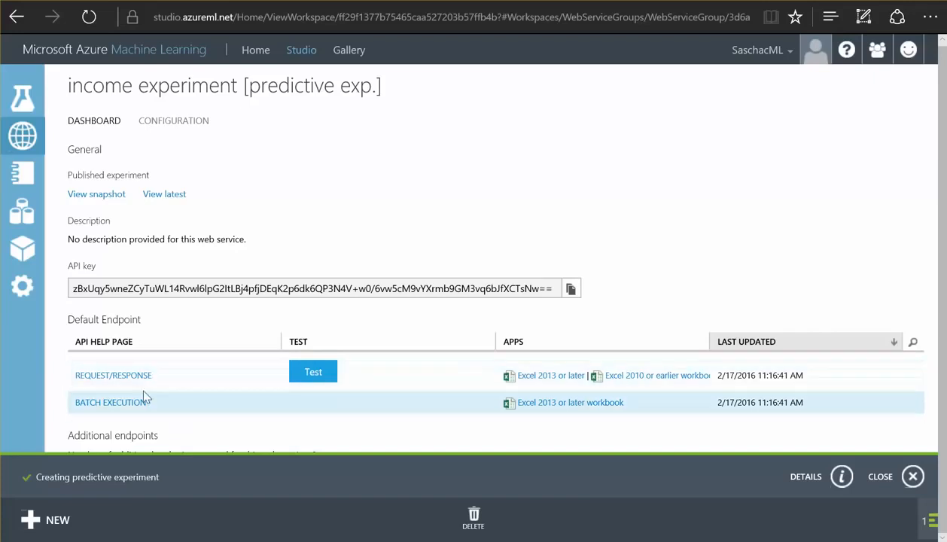
{"action": "left_click", "coordinate": [113, 374]}
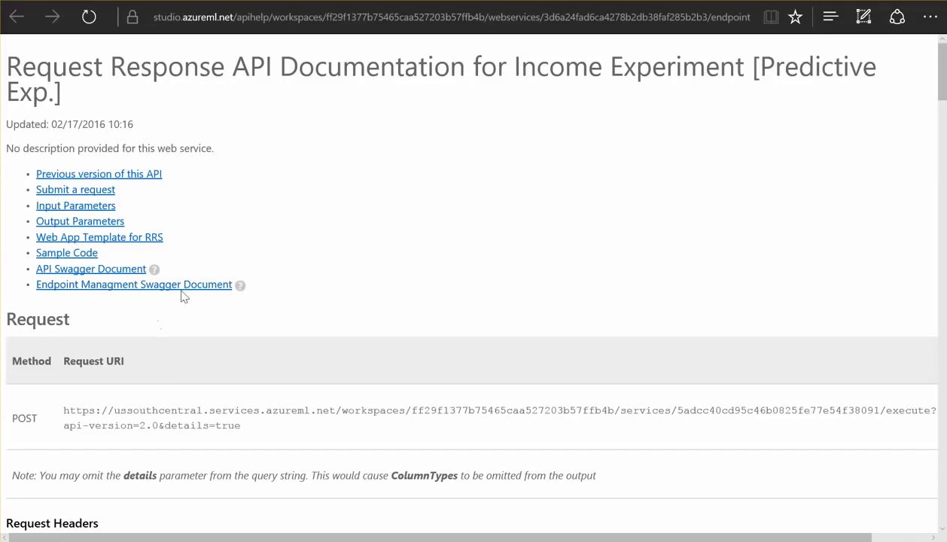
{"action": "scroll", "scroll_direction": "down", "scroll_amount": 3}
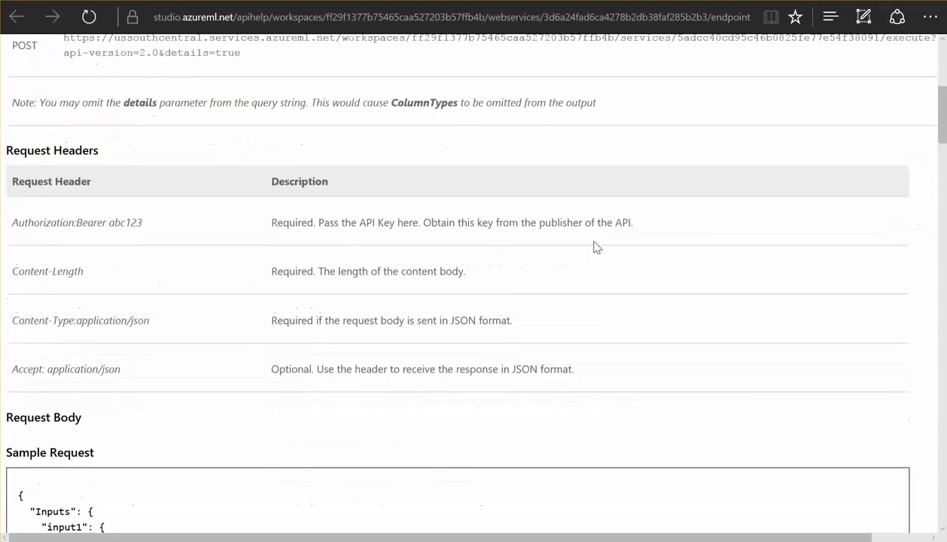
{"action": "scroll", "scroll_direction": "down", "scroll_amount": 3}
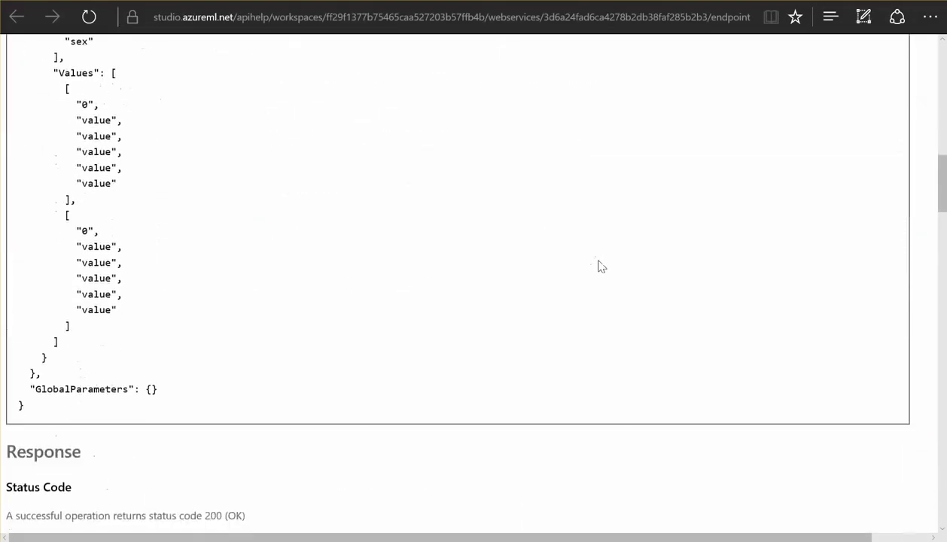
{"action": "scroll", "scroll_direction": "down", "scroll_amount": 3}
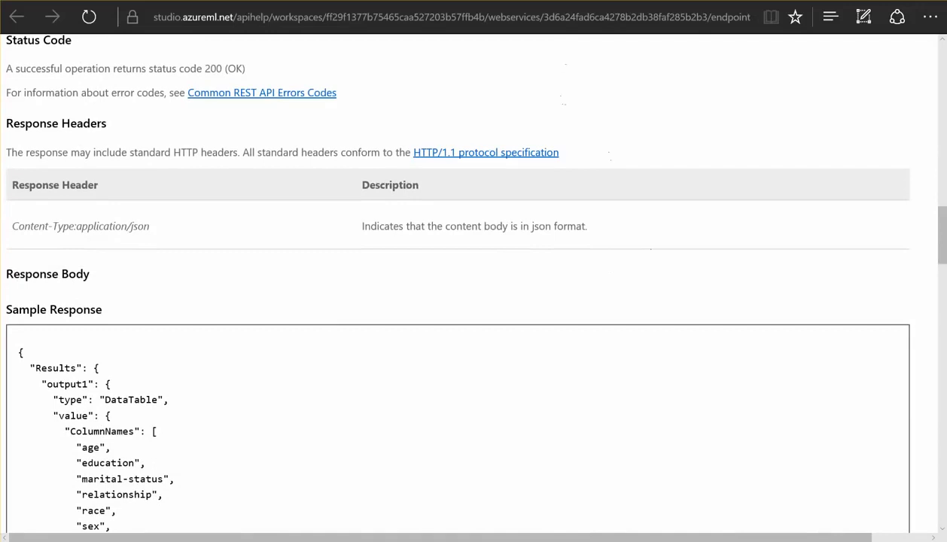
{"action": "left_click", "coordinate": [17, 17]}
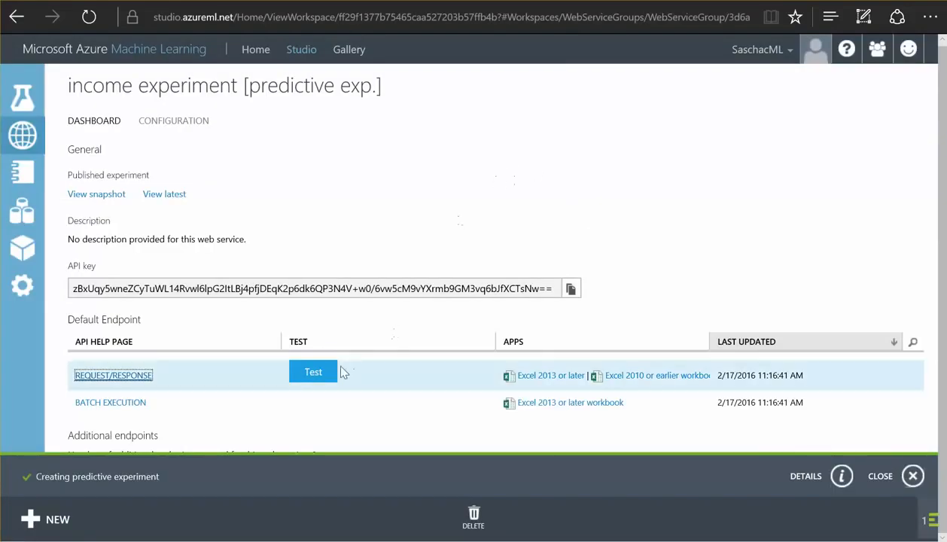
- Test the service with age 44, Doctorate, Married-civ-spouse, Own-child, White, Female
{"action": "left_click", "coordinate": [313, 371]}
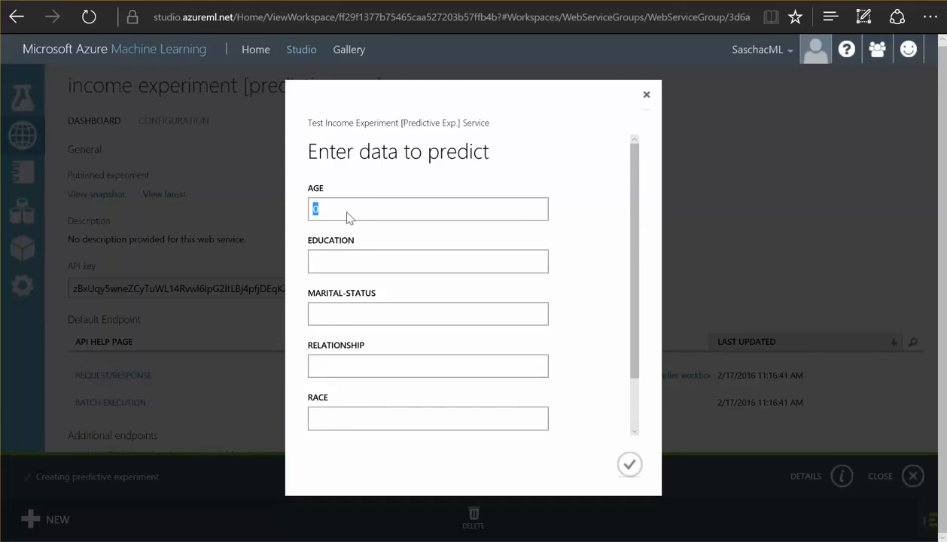
{"action": "type", "text": "44"}
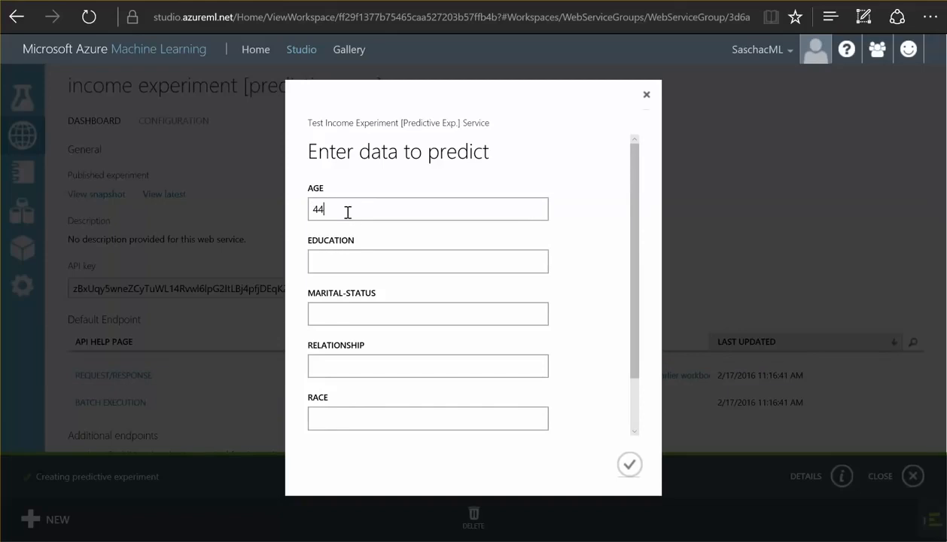
{"action": "left_click", "coordinate": [427, 261]}
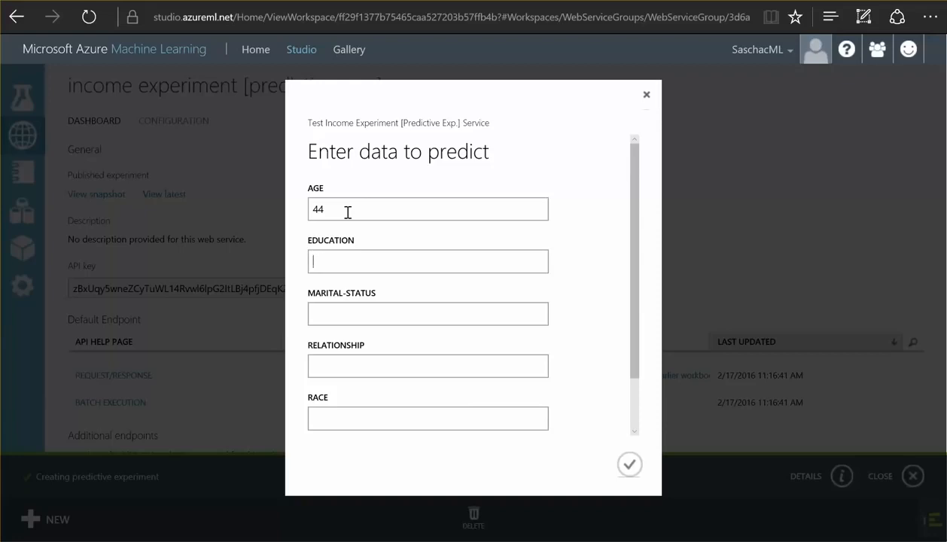
{"action": "type", "text": "Doctora"}
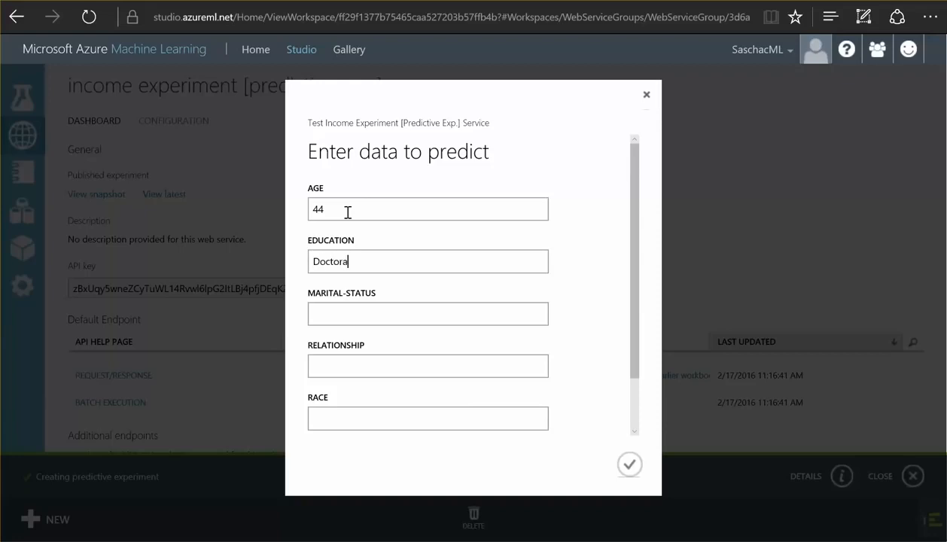
{"action": "type", "text": "M"}
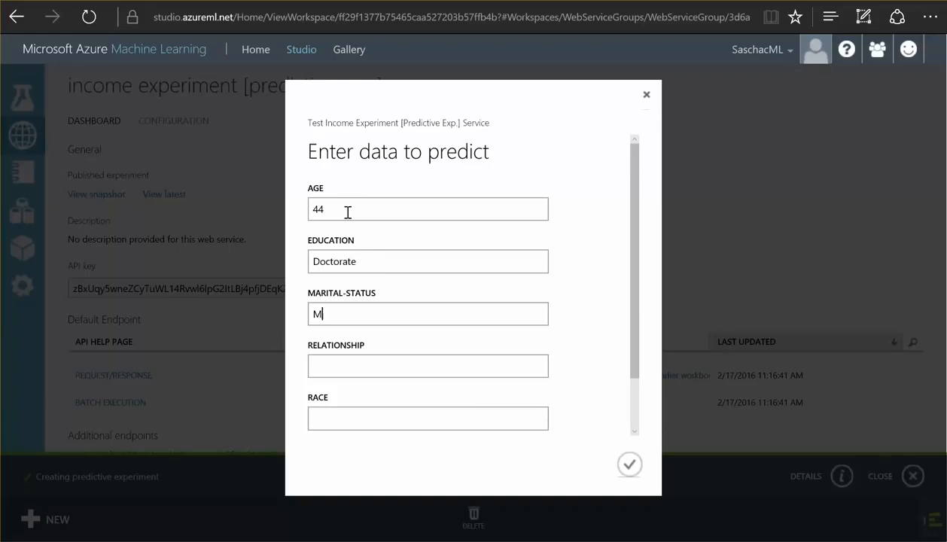
{"action": "type", "text": "arried-civ-s"}
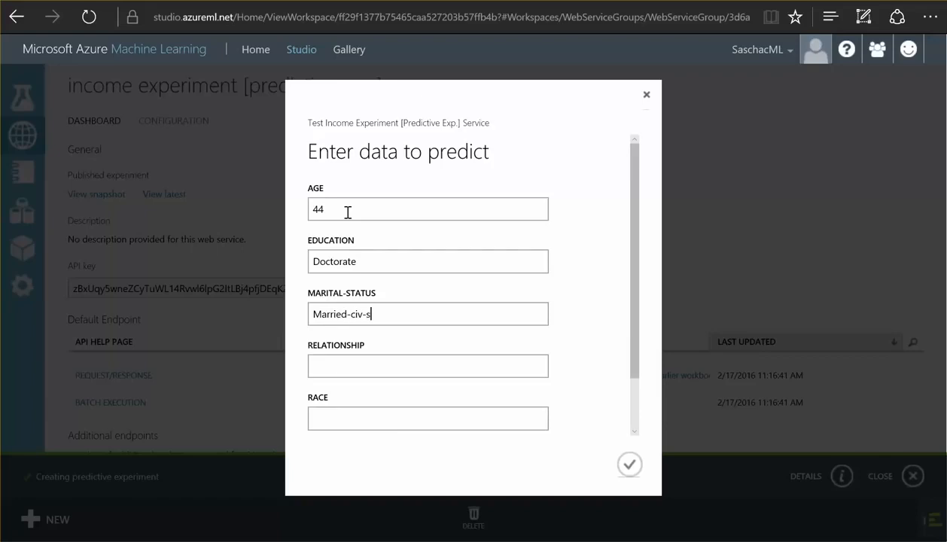
{"action": "type", "text": "pouse"}
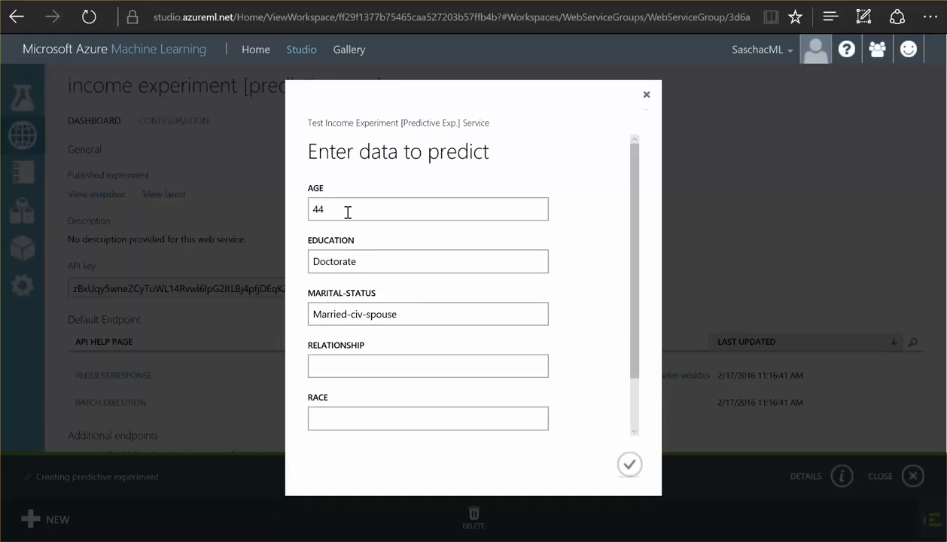
{"action": "type", "text": "Own-chil"}
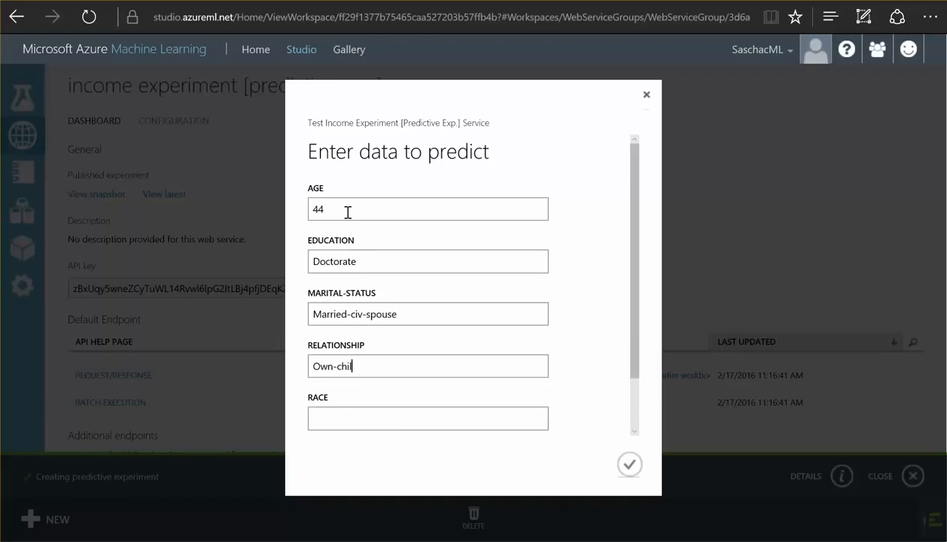
{"action": "type", "text": "White"}
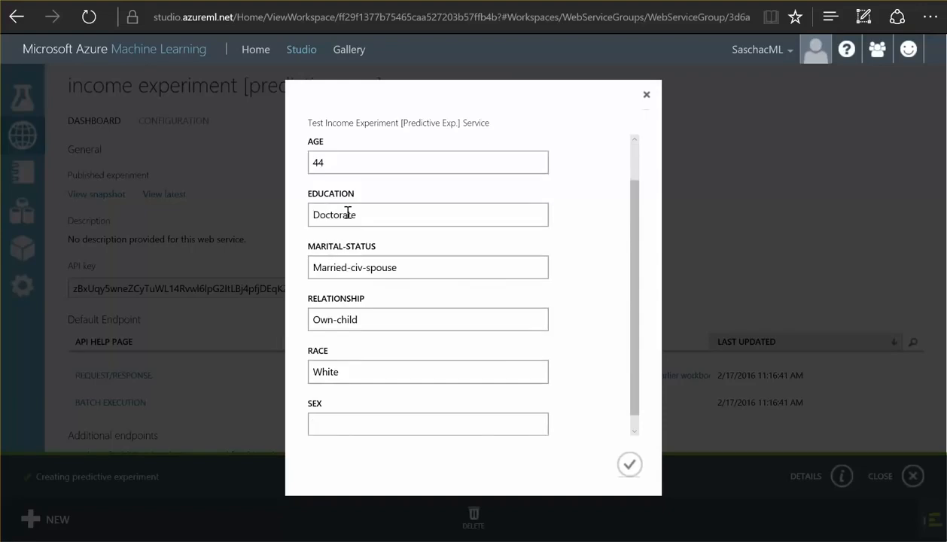
{"action": "type", "text": "Female"}
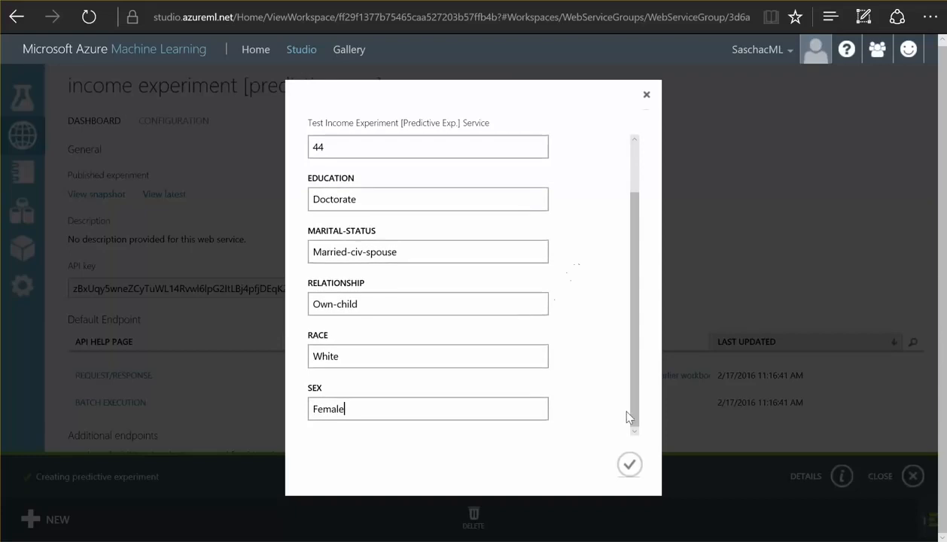
{"action": "left_click", "coordinate": [629, 463]}
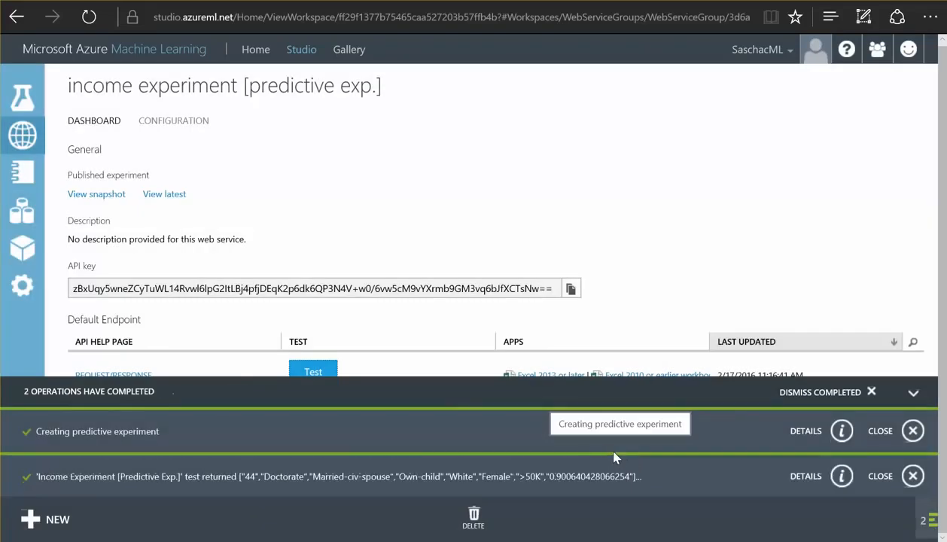
{"action": "mouse_move", "coordinate": [586, 465]}
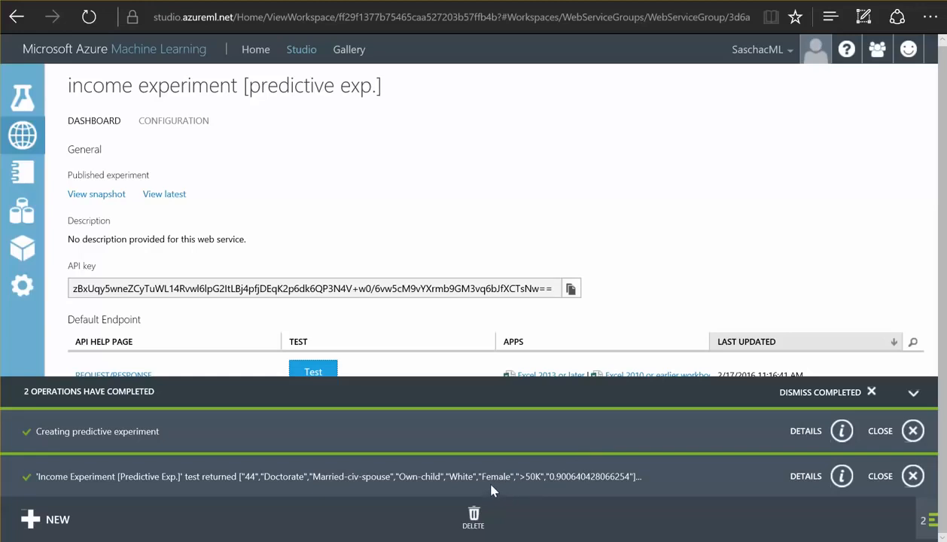
{"action": "mouse_move", "coordinate": [538, 496]}
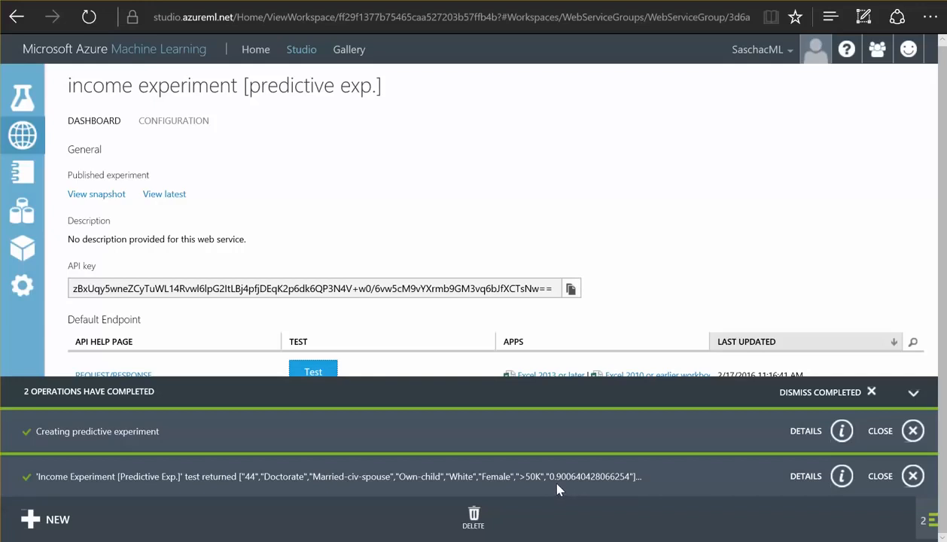
{"action": "mouse_move", "coordinate": [546, 479]}
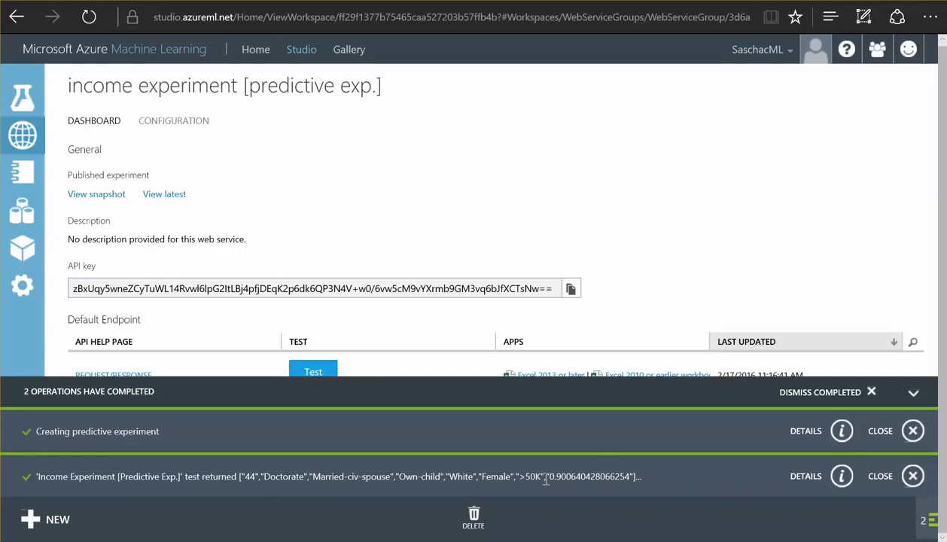